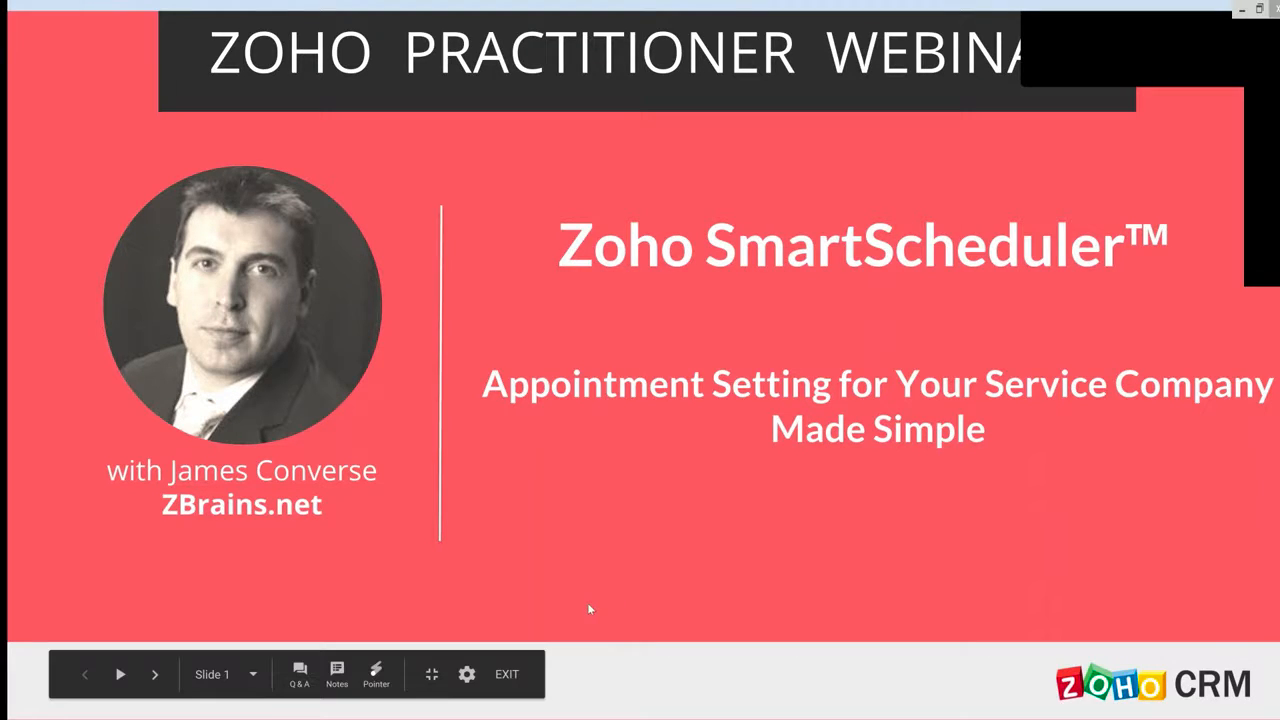
{"action": "mouse_move", "coordinate": [155, 680]}
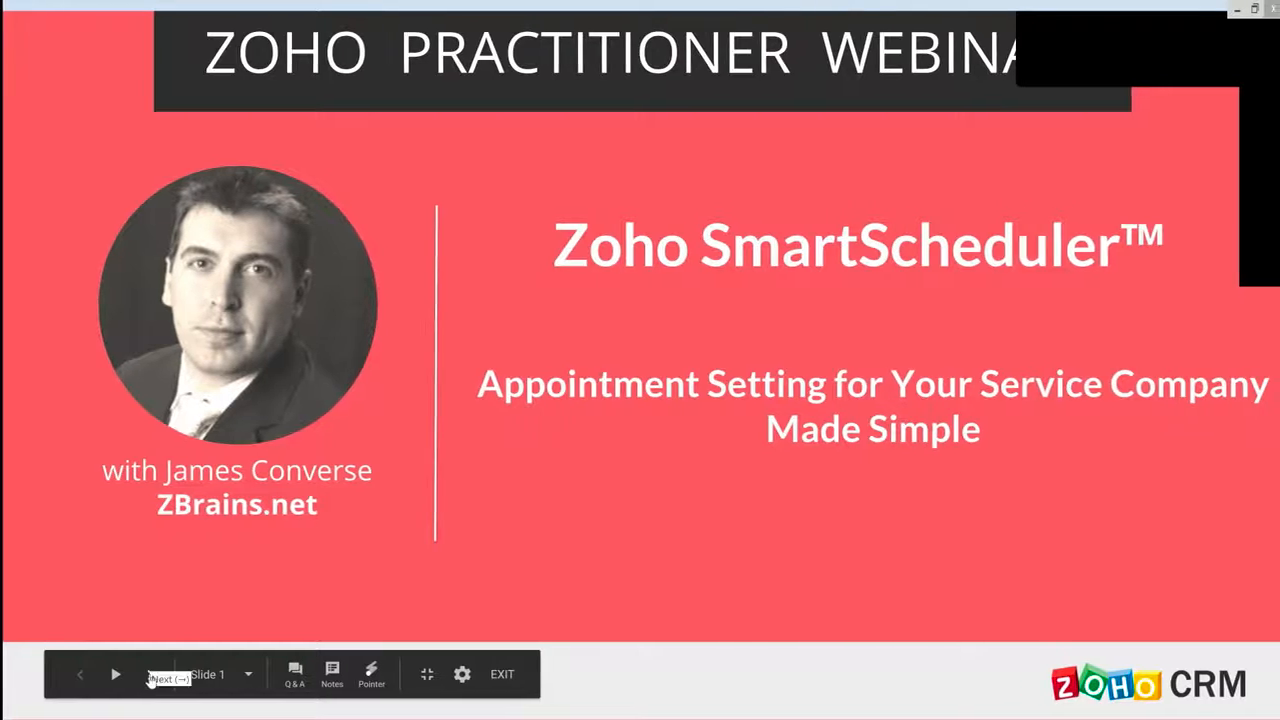
Advance past the title and agenda slides to slide 5, #1 ZOHO CRM Integration
{"action": "left_click", "coordinate": [114, 674]}
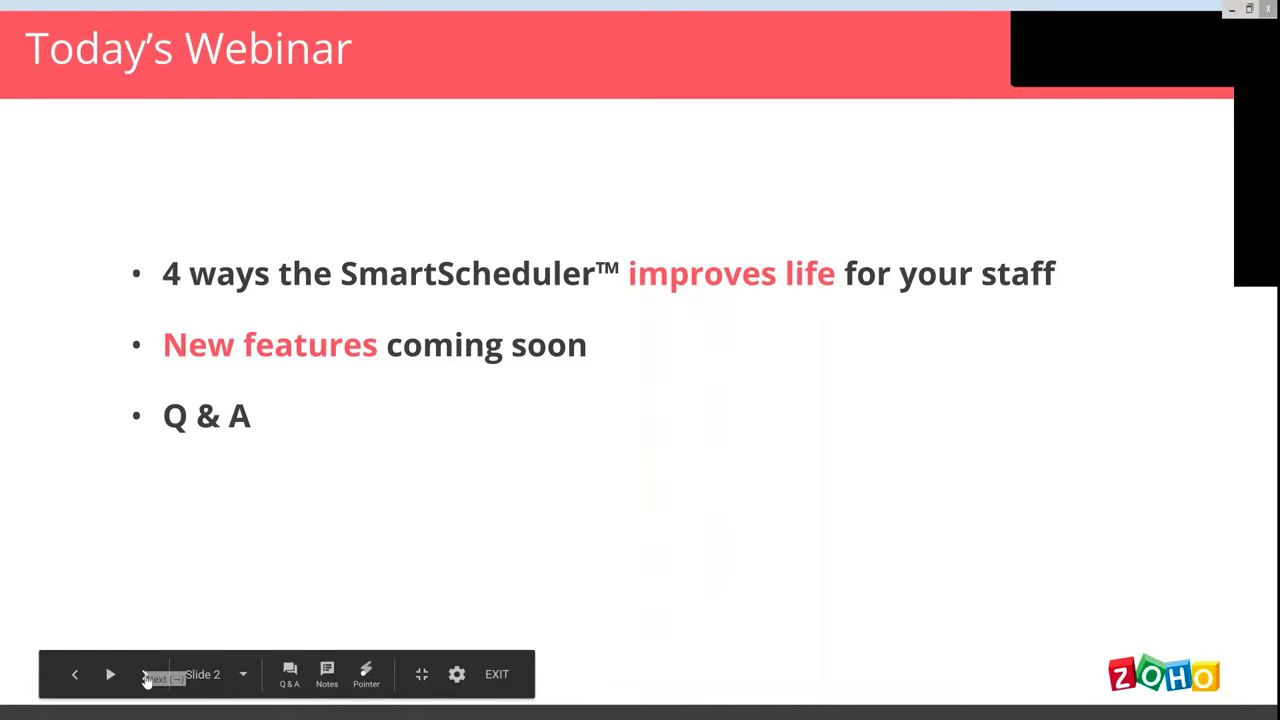
{"action": "left_click", "coordinate": [146, 673]}
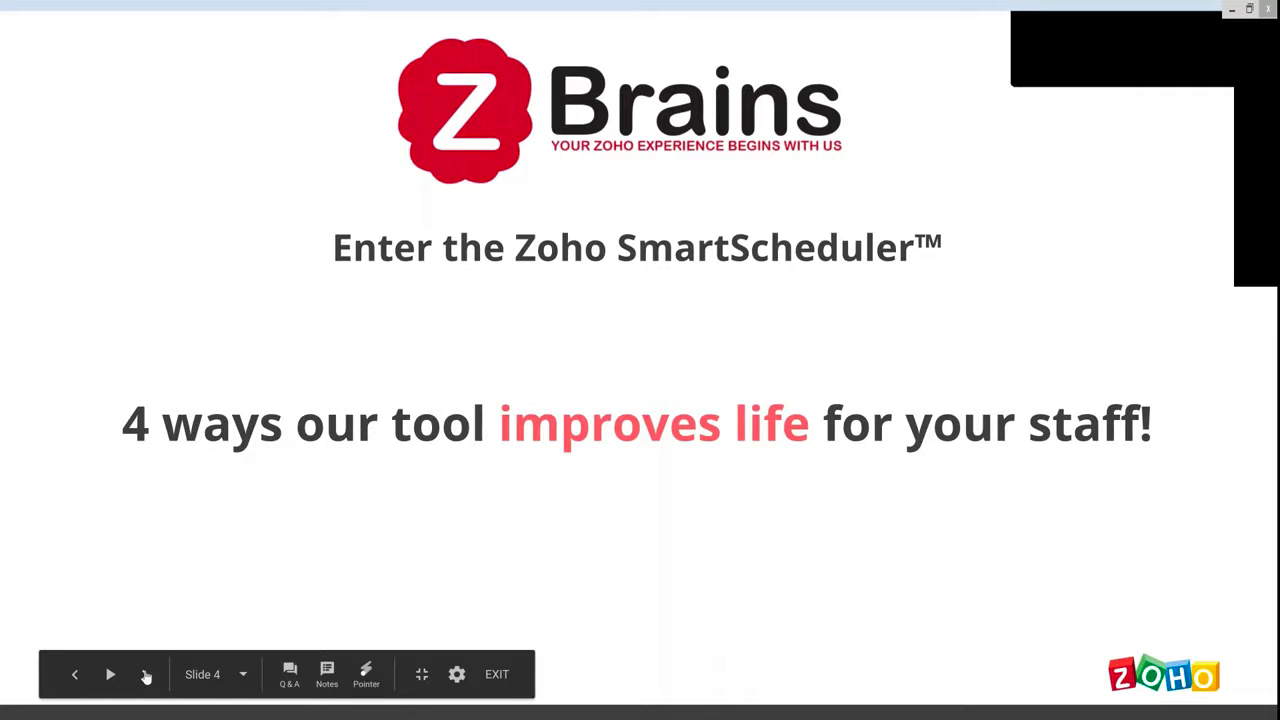
{"action": "left_click", "coordinate": [110, 674]}
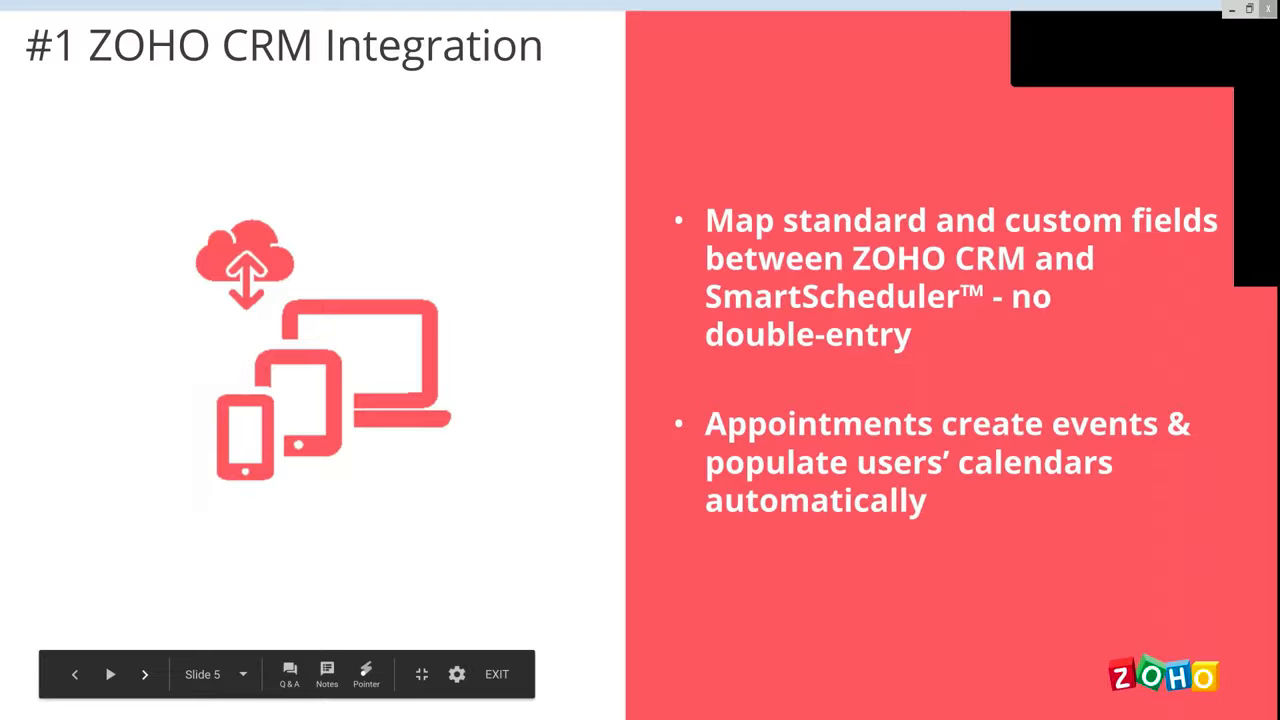
Show slide 6, CRM integration through a custom button on a deal record
{"action": "left_click", "coordinate": [145, 673]}
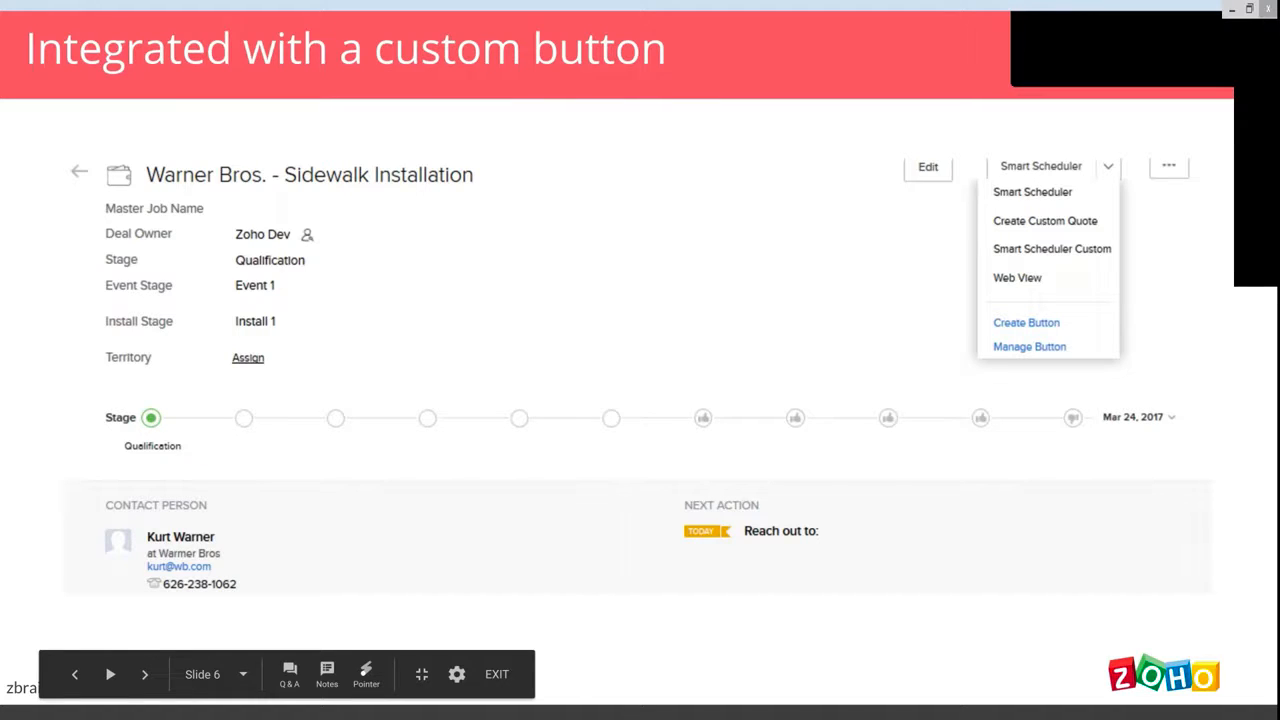
{"action": "mouse_move", "coordinate": [418, 565]}
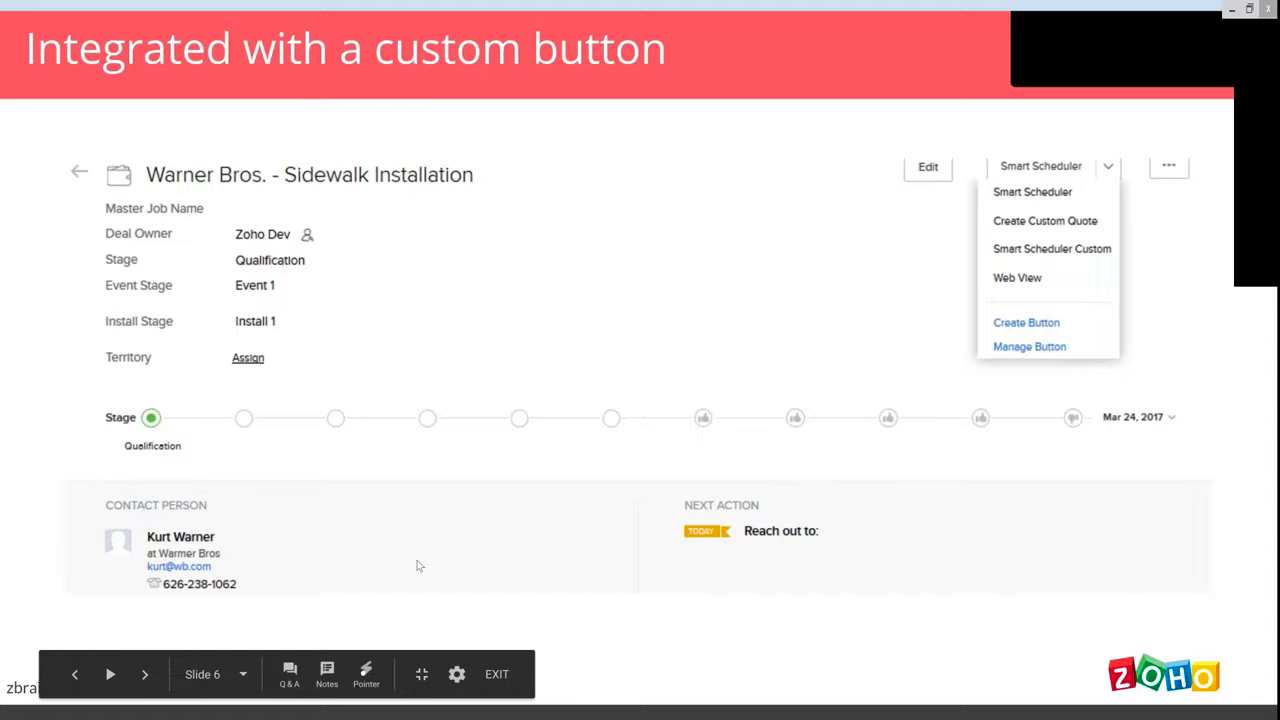
{"action": "mouse_move", "coordinate": [1095, 201]}
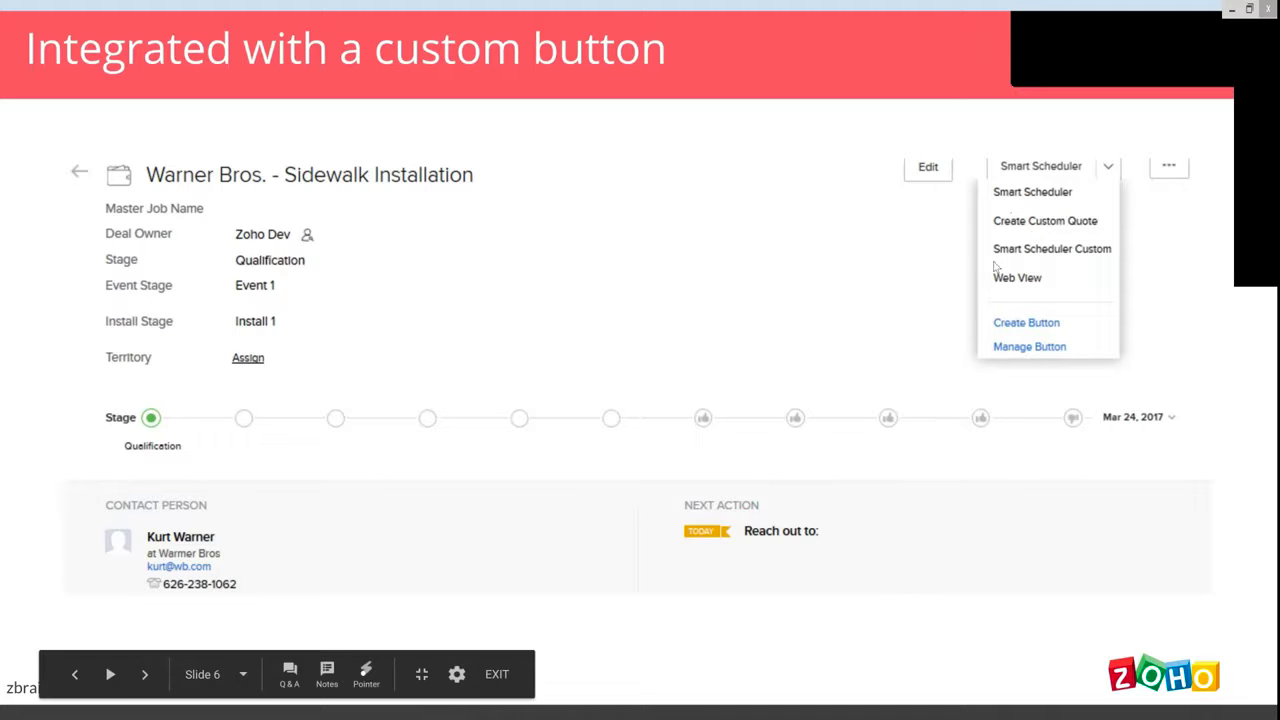
{"action": "mouse_move", "coordinate": [995, 250]}
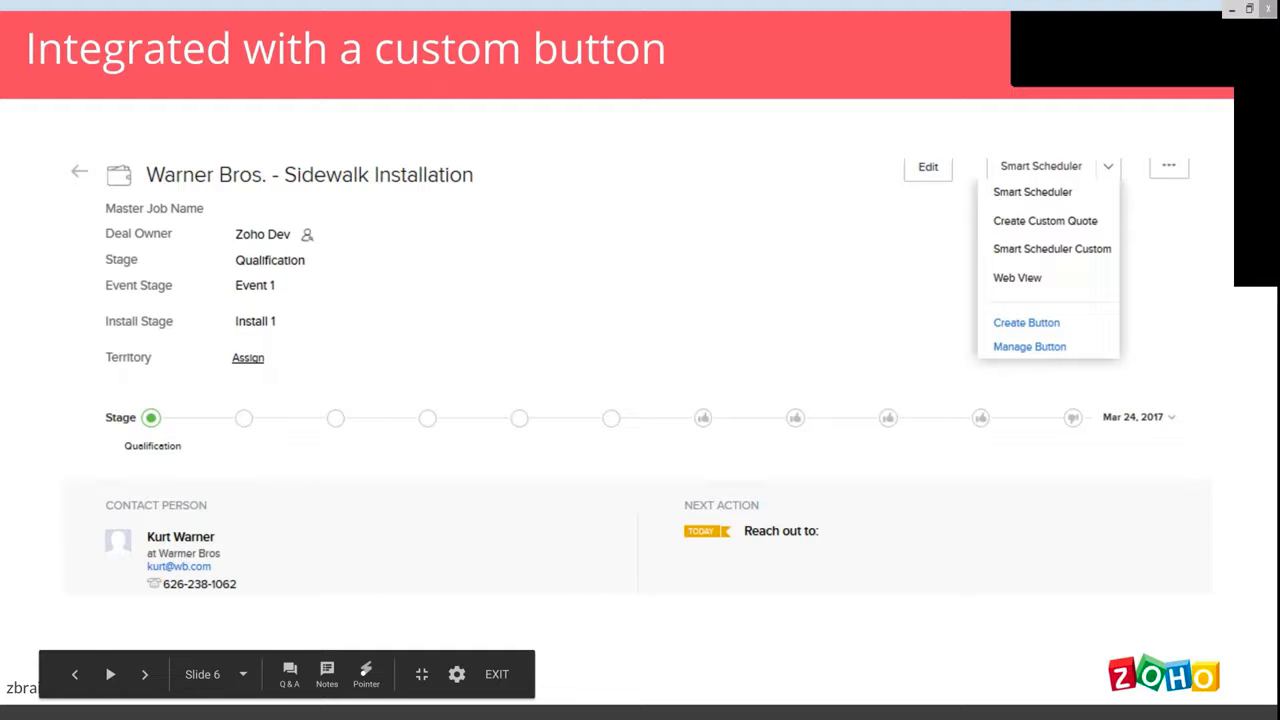
Show slide 7, the second feature: separating work by skill and territory
{"action": "left_click", "coordinate": [145, 674]}
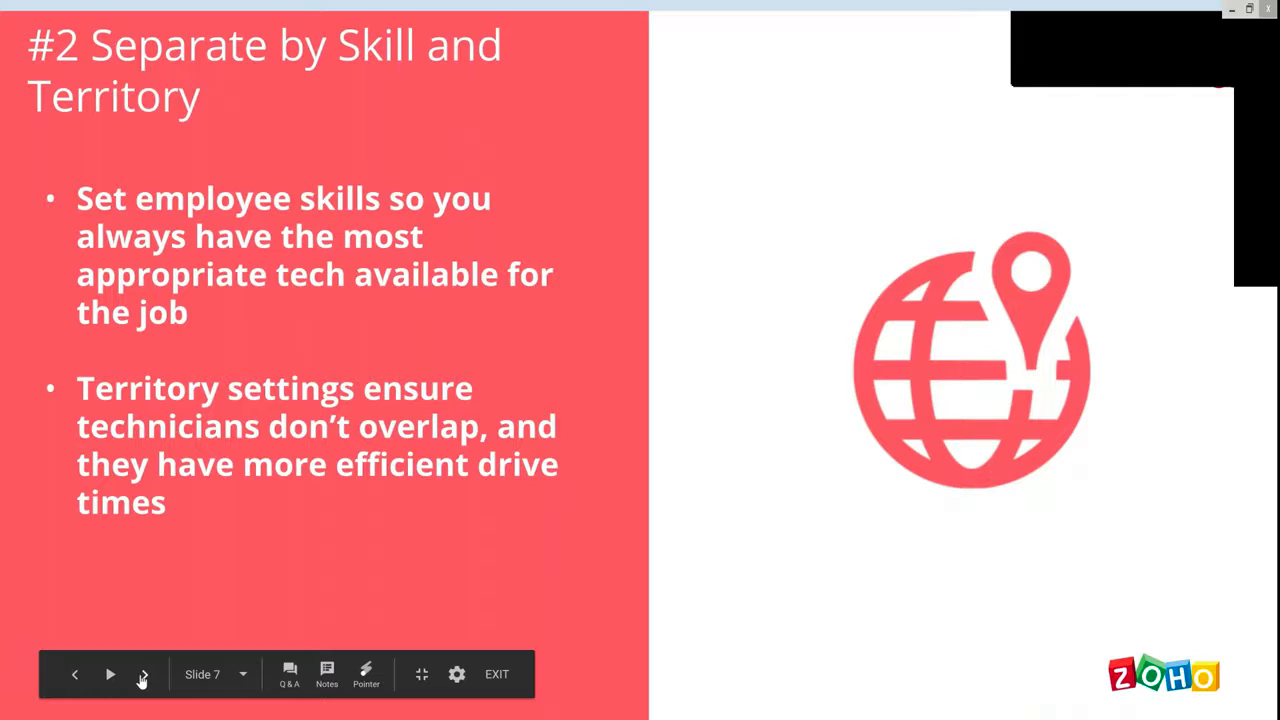
Advance through the skills and territories slides to slide 11, Recommended Appointments
{"action": "left_click", "coordinate": [143, 674]}
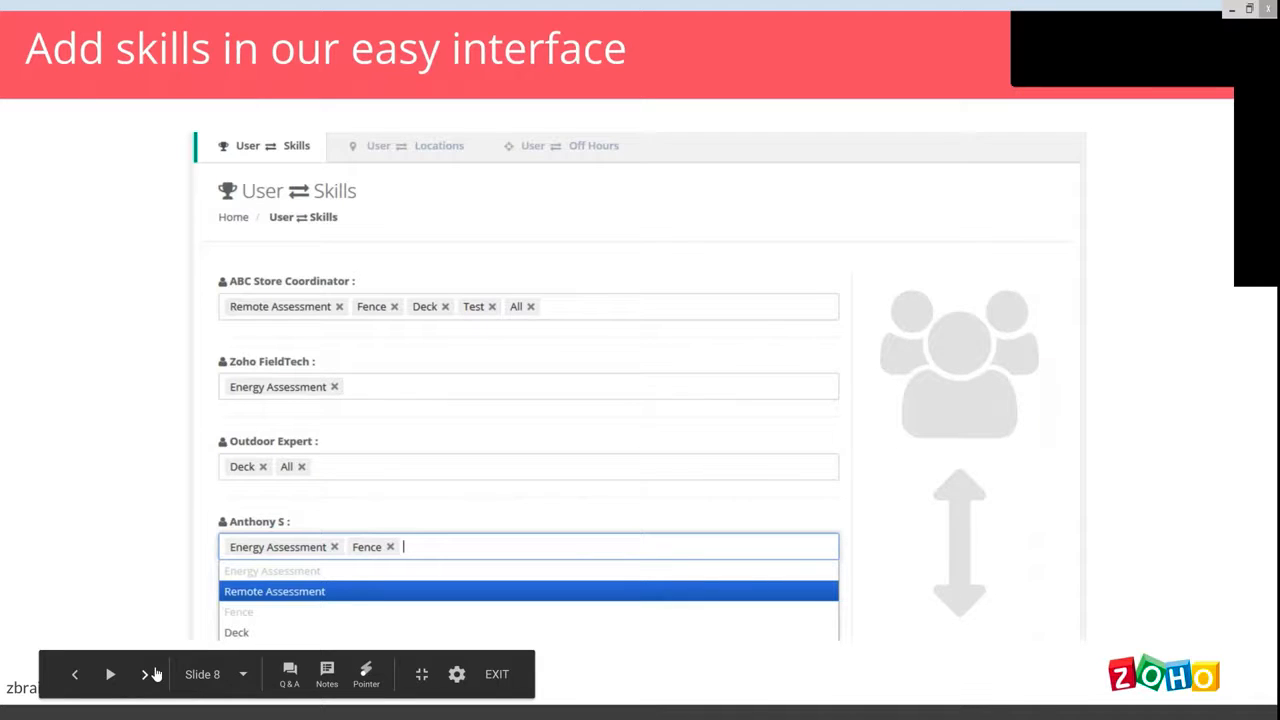
{"action": "left_click", "coordinate": [144, 674]}
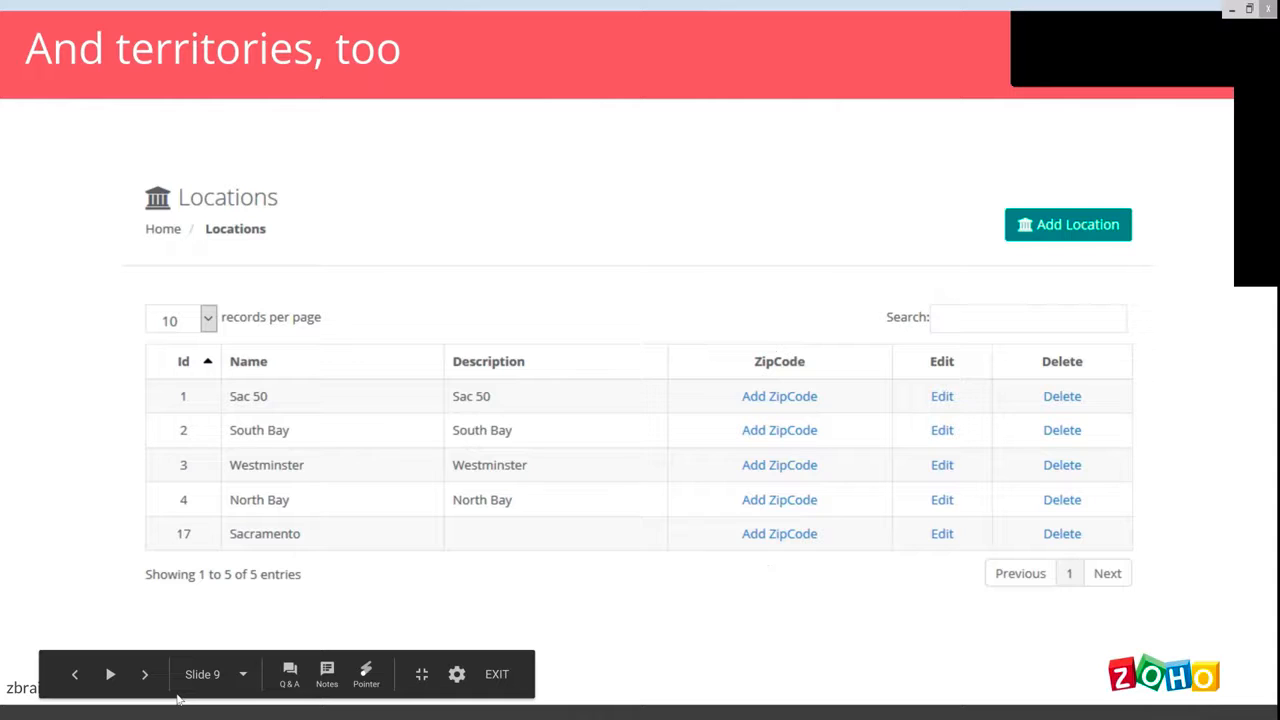
{"action": "left_click", "coordinate": [145, 674]}
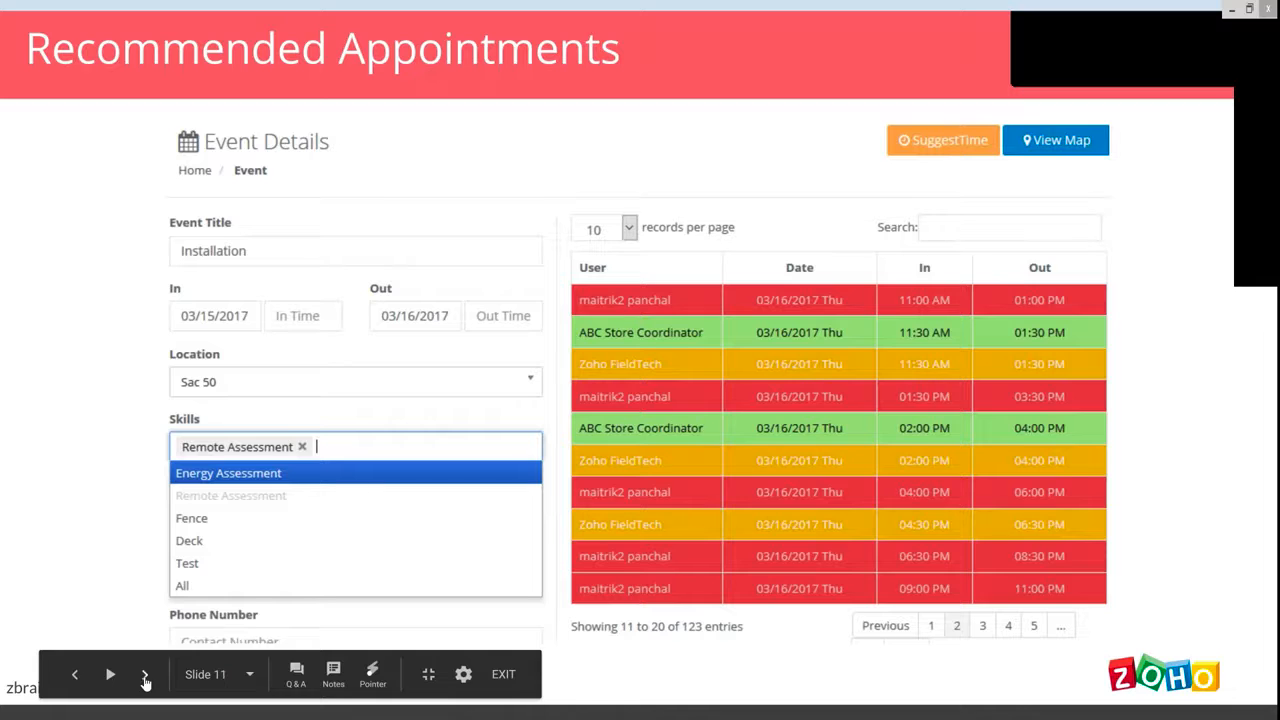
{"action": "left_click", "coordinate": [145, 673]}
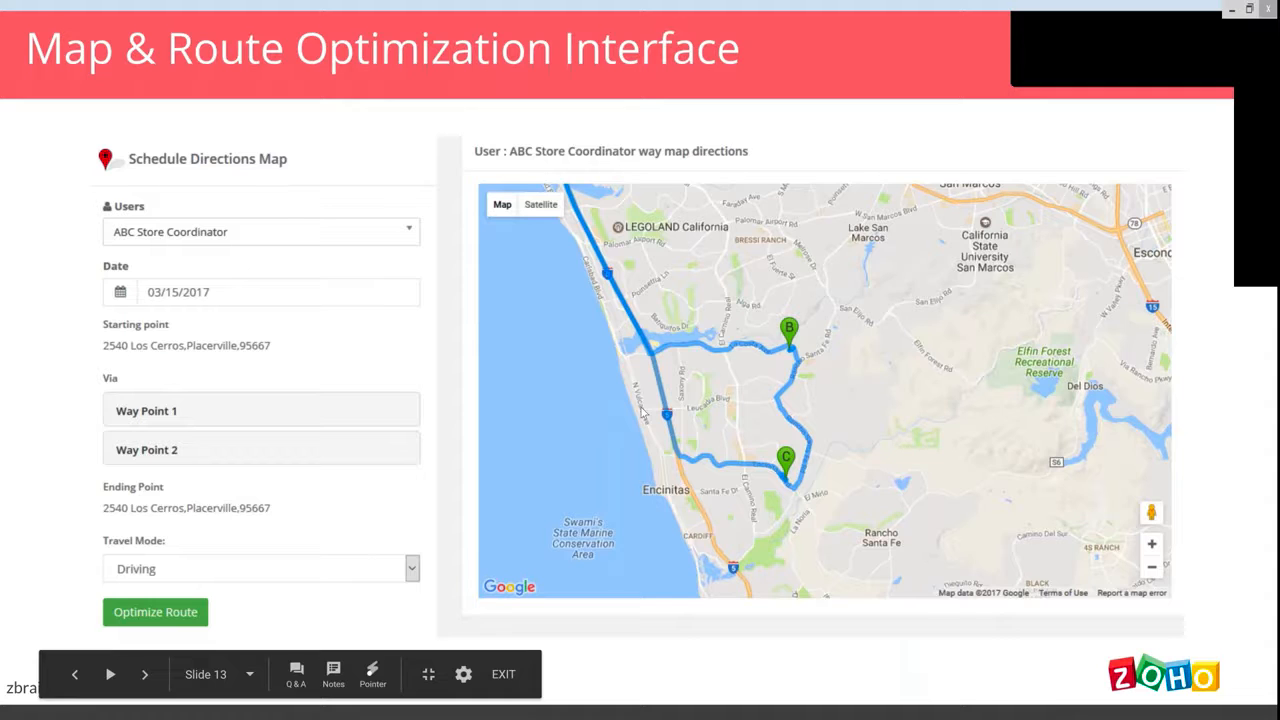
{"action": "mouse_move", "coordinate": [795, 488]}
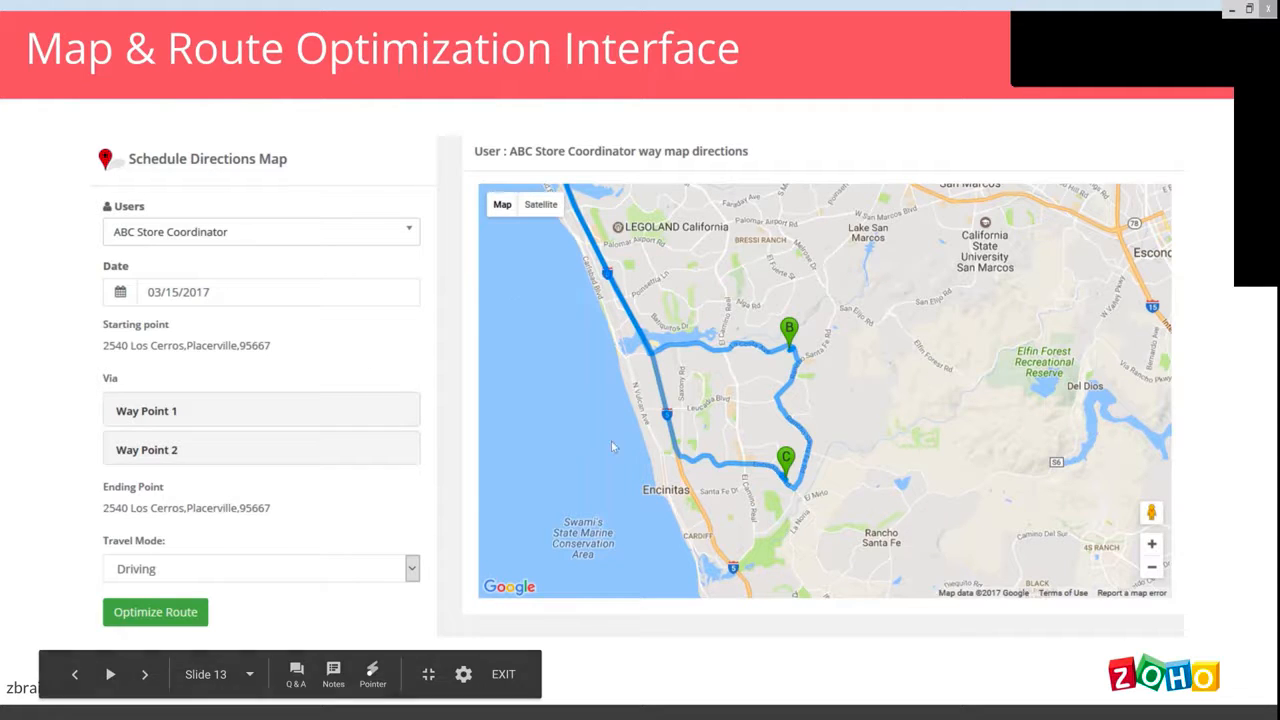
{"action": "mouse_move", "coordinate": [168, 656]}
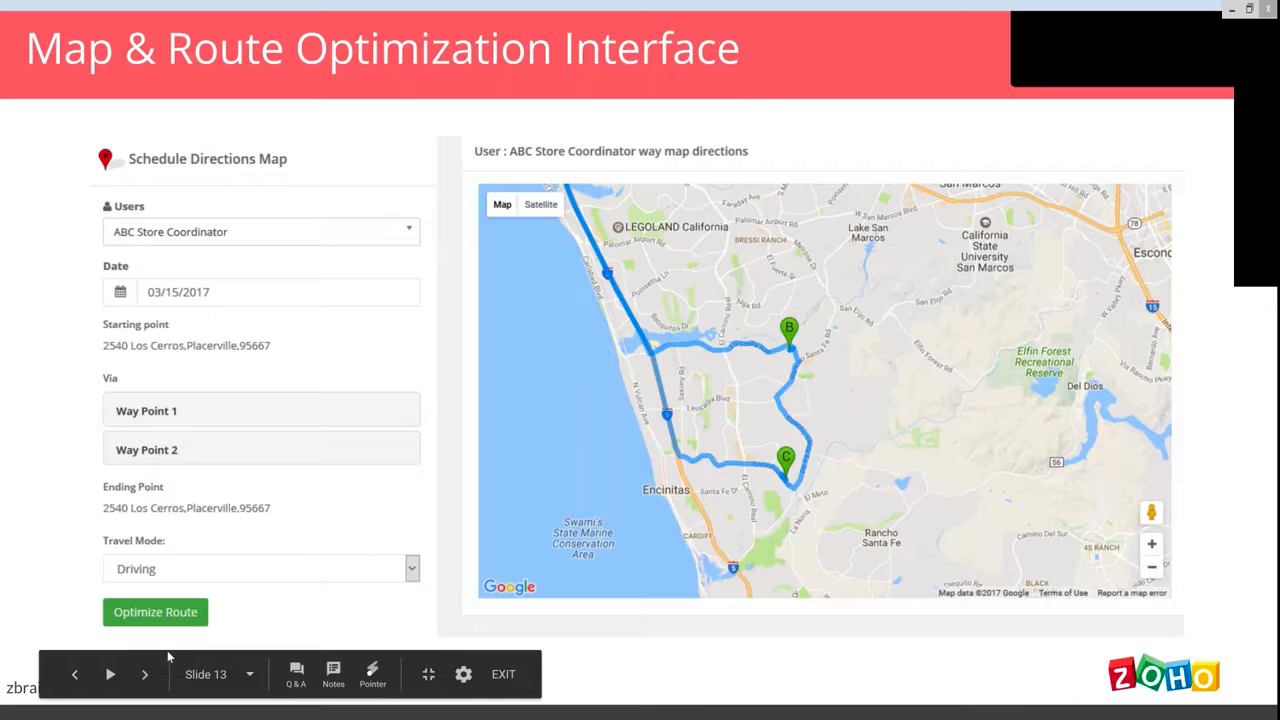
{"action": "mouse_move", "coordinate": [145, 674]}
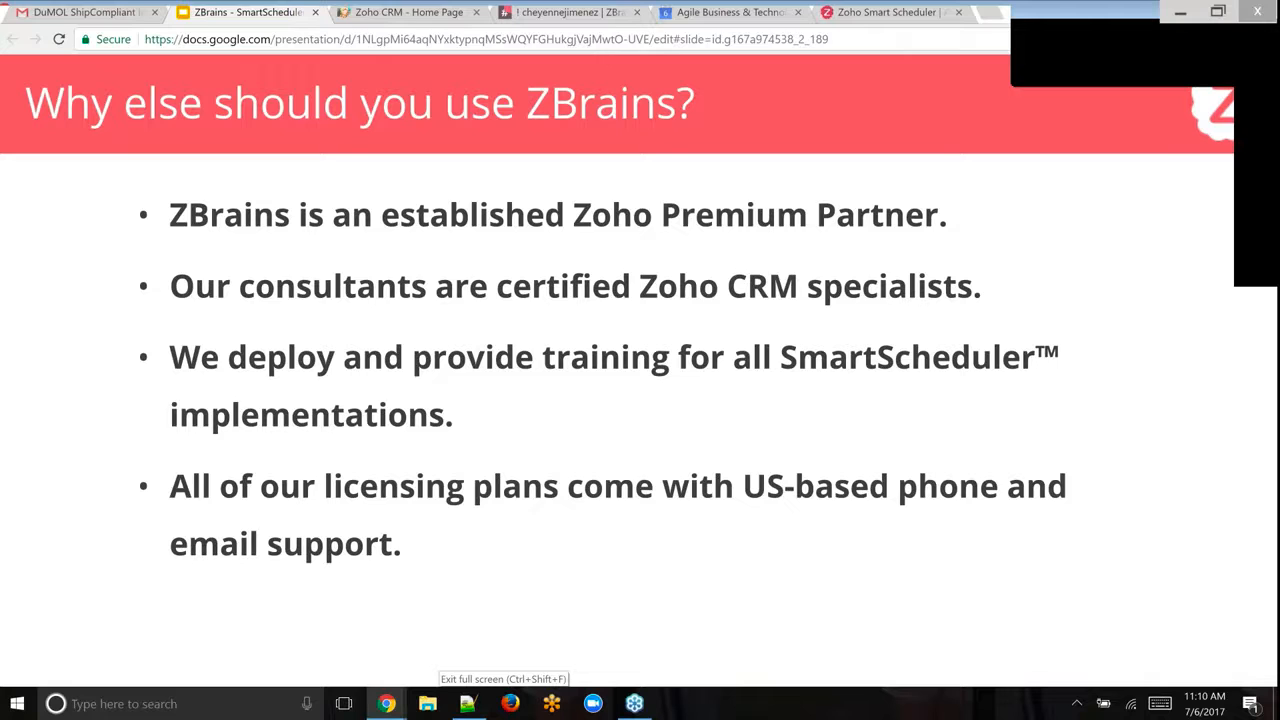
On the XYZ Corp deal page, dismiss the scheduling message and list FieldTech button options
{"action": "left_click", "coordinate": [400, 12]}
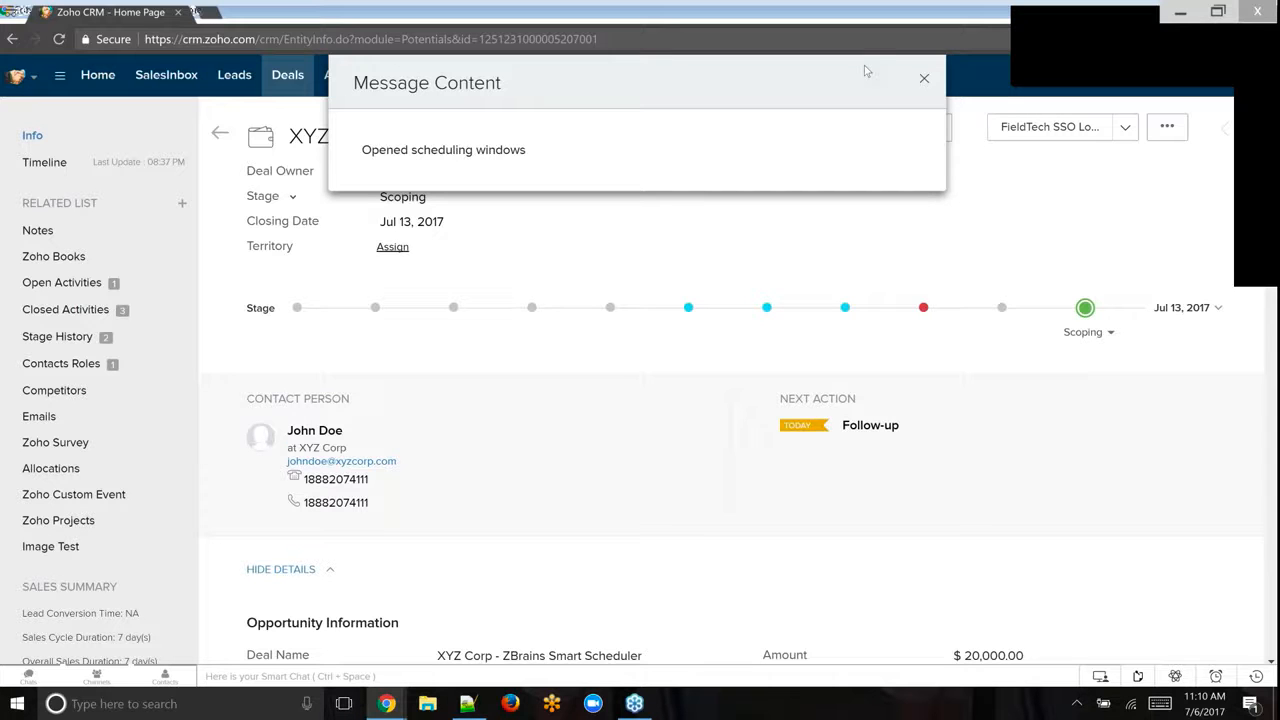
{"action": "left_click", "coordinate": [923, 78]}
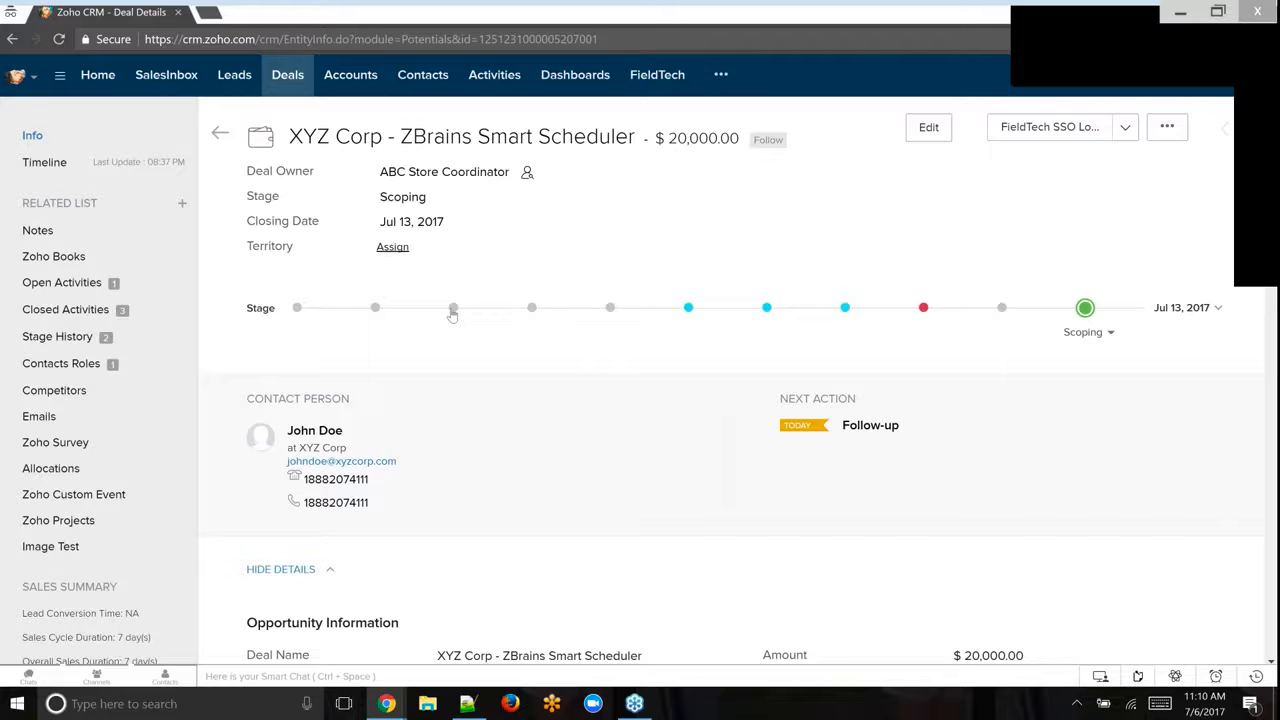
{"action": "mouse_move", "coordinate": [453, 307]}
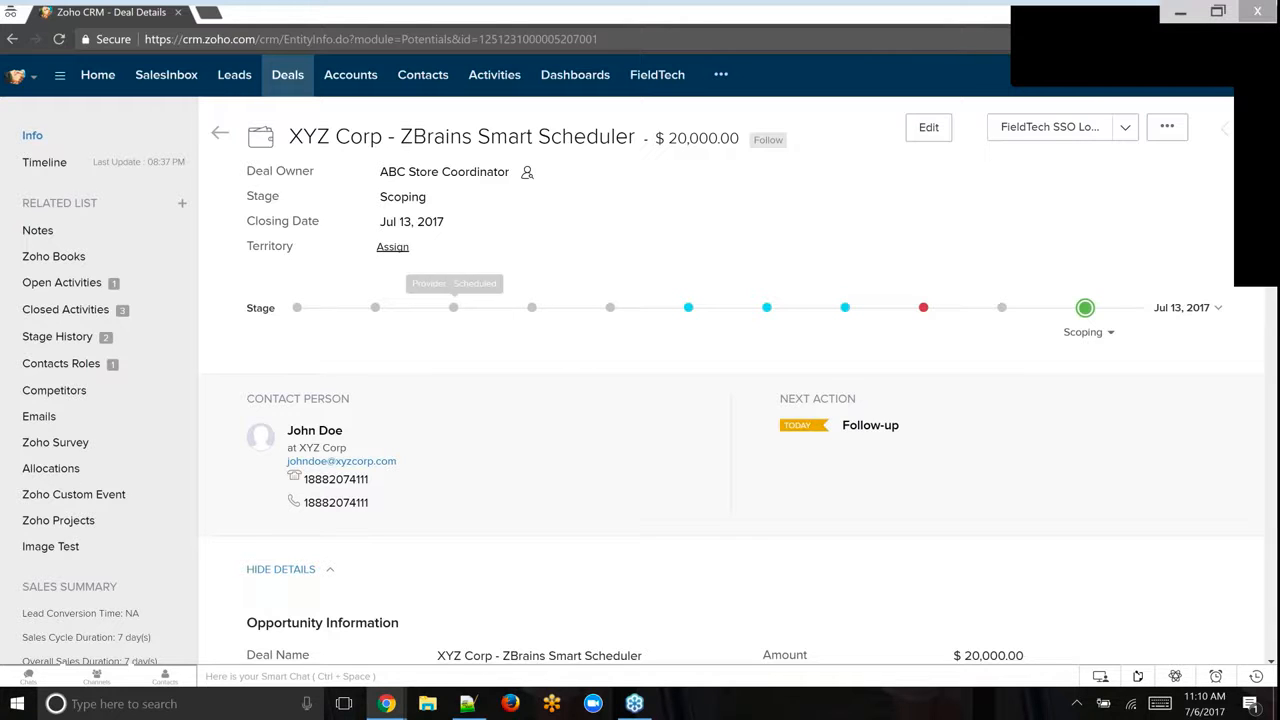
{"action": "mouse_move", "coordinate": [1053, 373]}
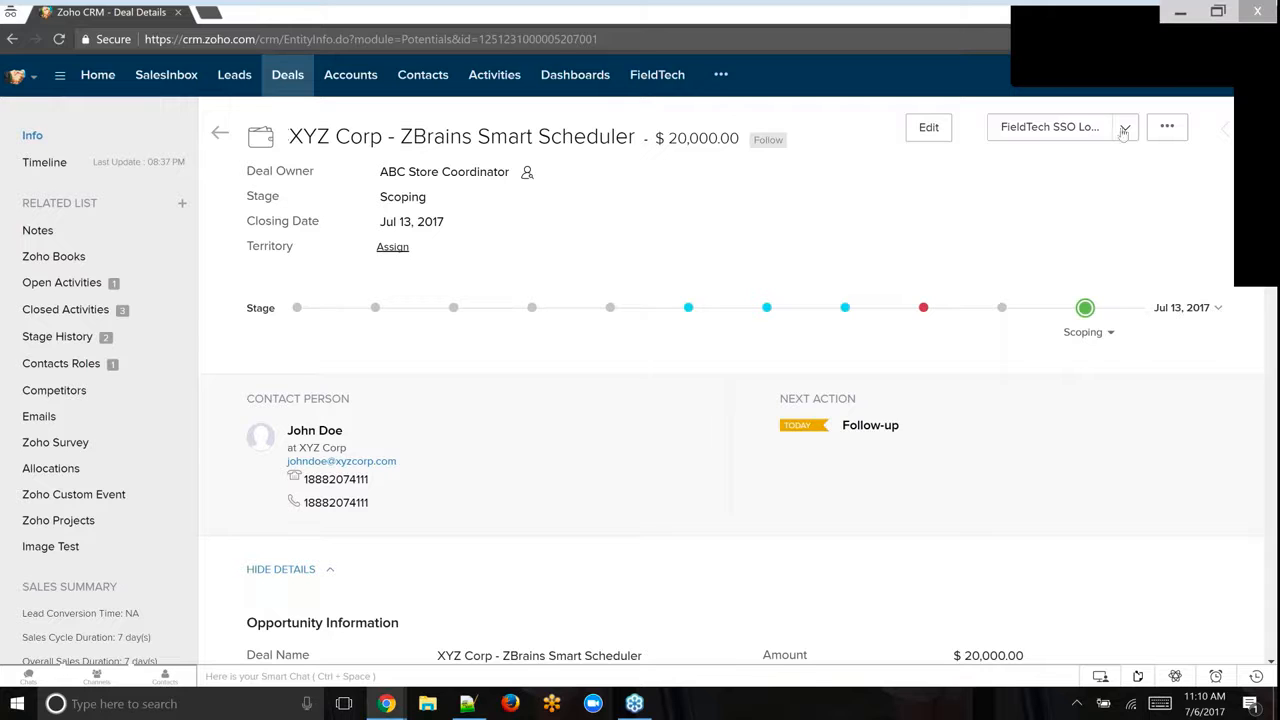
{"action": "left_click", "coordinate": [1124, 127]}
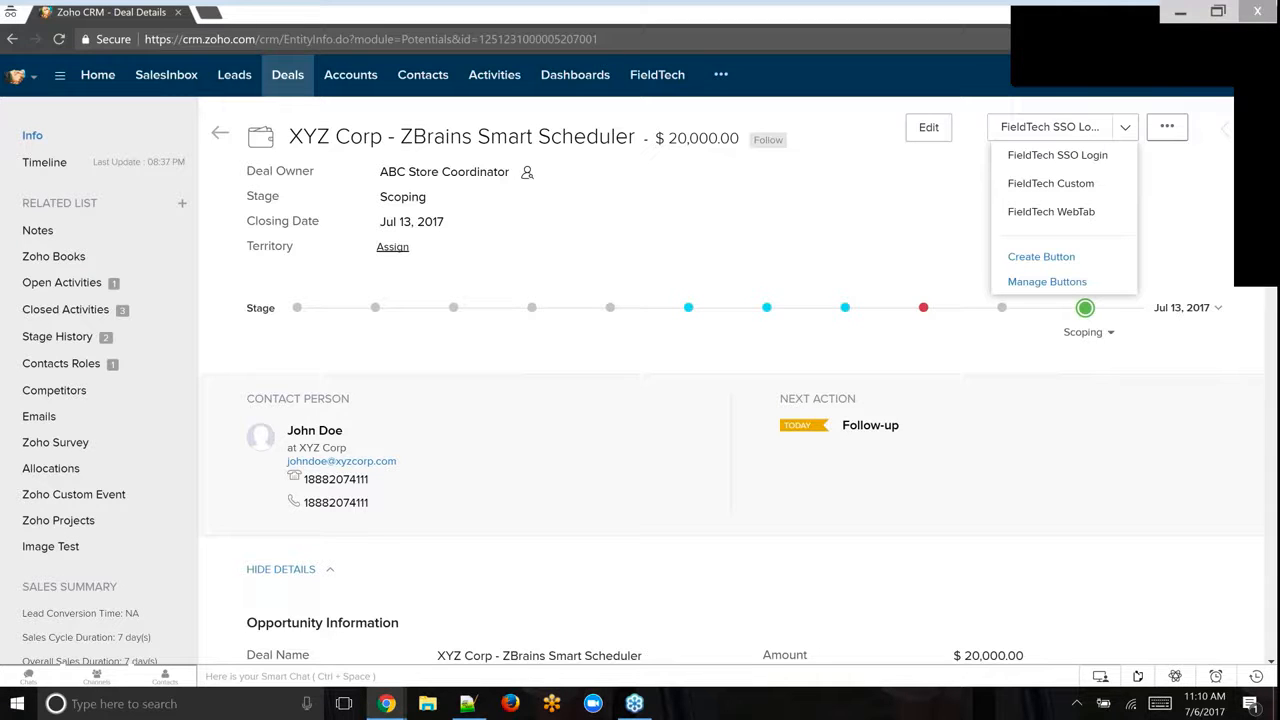
Launch FieldTech event scheduling from the deal, opening prefilled Event Details with user time slots
{"action": "left_click", "coordinate": [930, 258]}
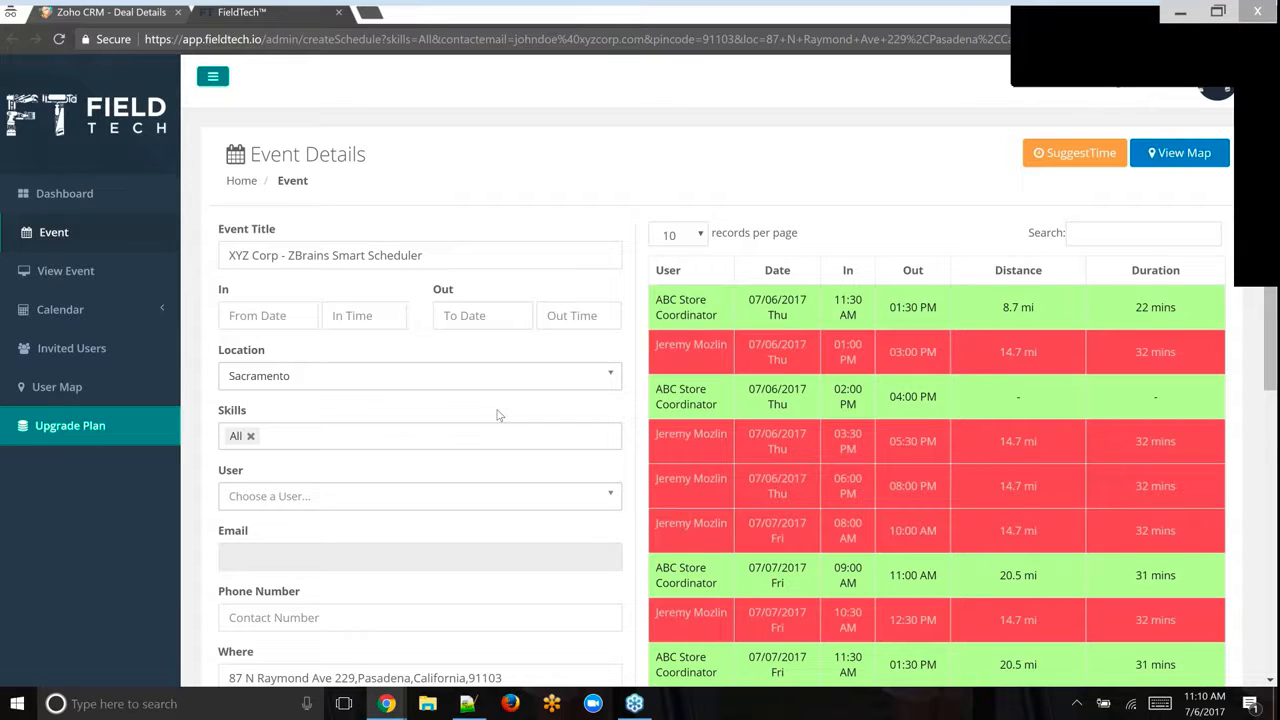
Clear All from required skills and scroll the 73-entry suggested slot list
{"action": "left_click", "coordinate": [251, 436]}
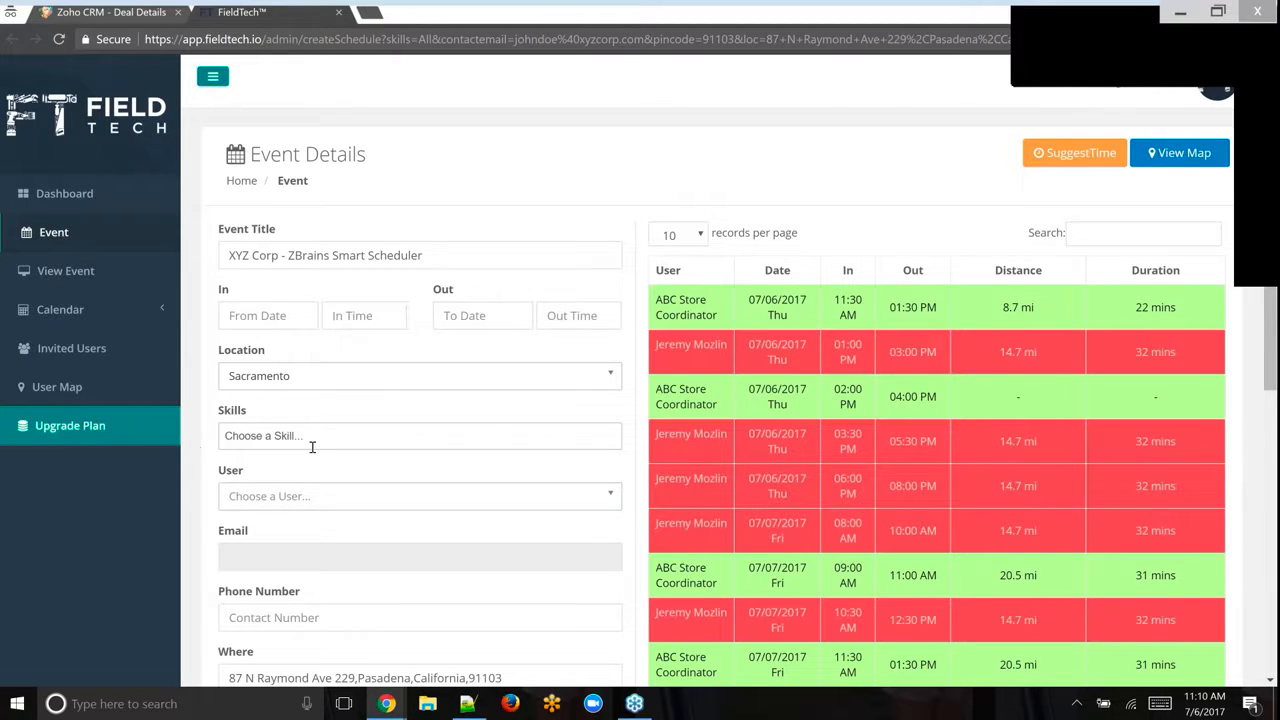
{"action": "left_click", "coordinate": [419, 435]}
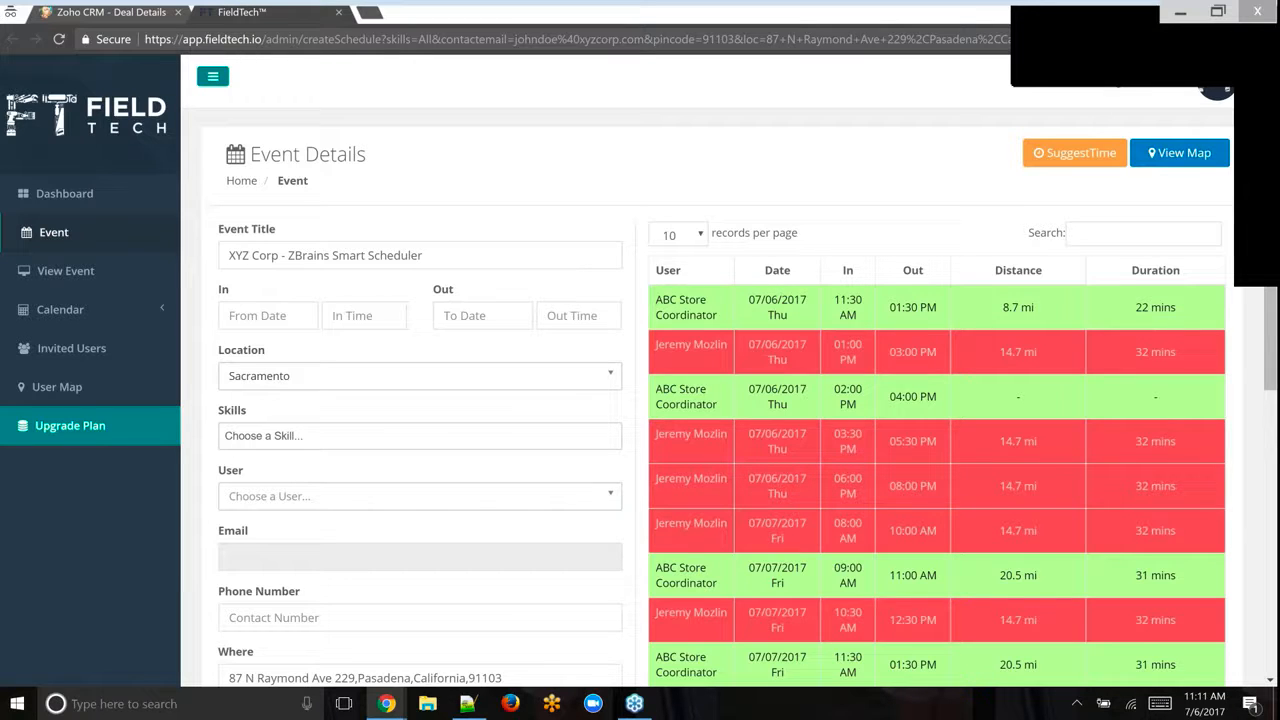
{"action": "mouse_move", "coordinate": [614, 164]}
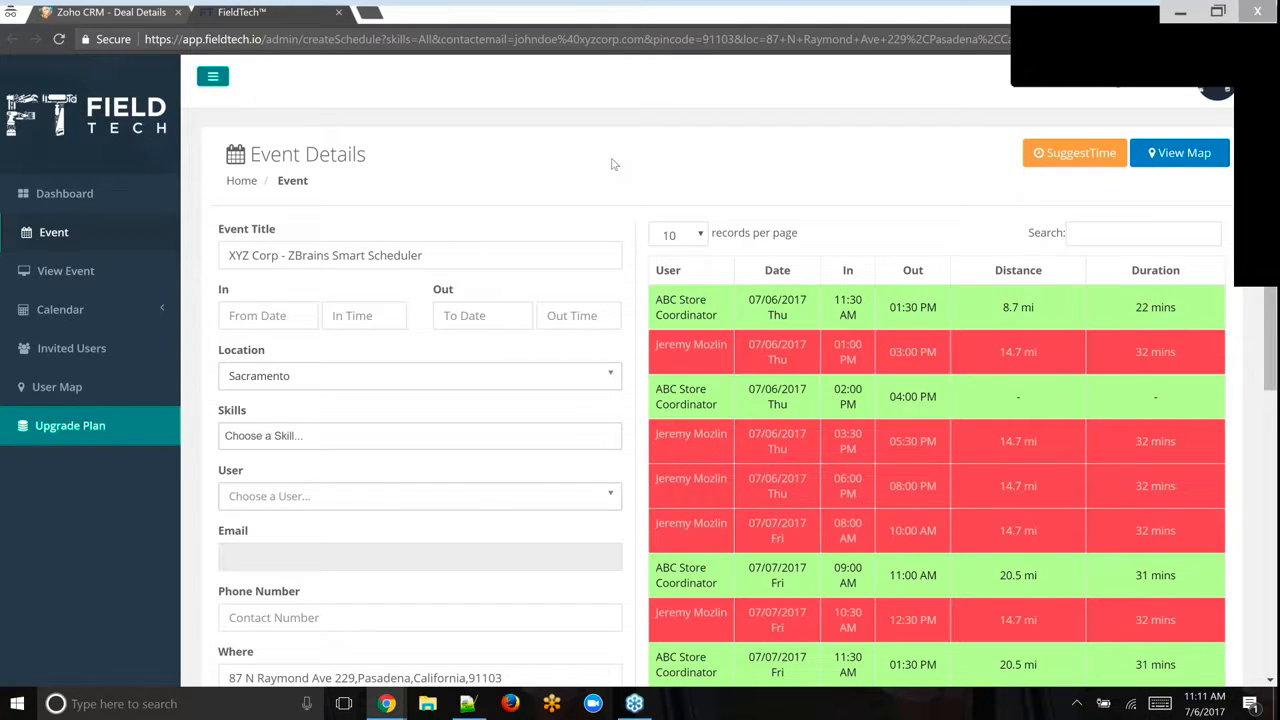
{"action": "mouse_move", "coordinate": [619, 135]}
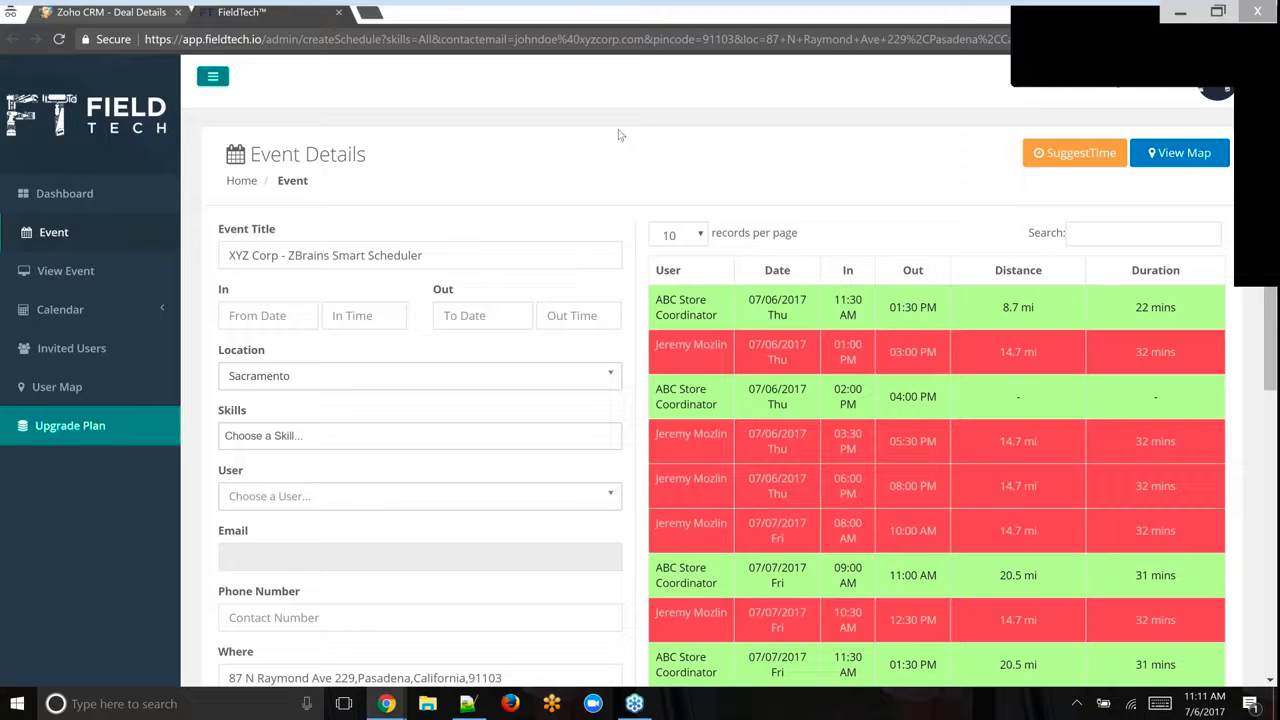
{"action": "mouse_move", "coordinate": [625, 186]}
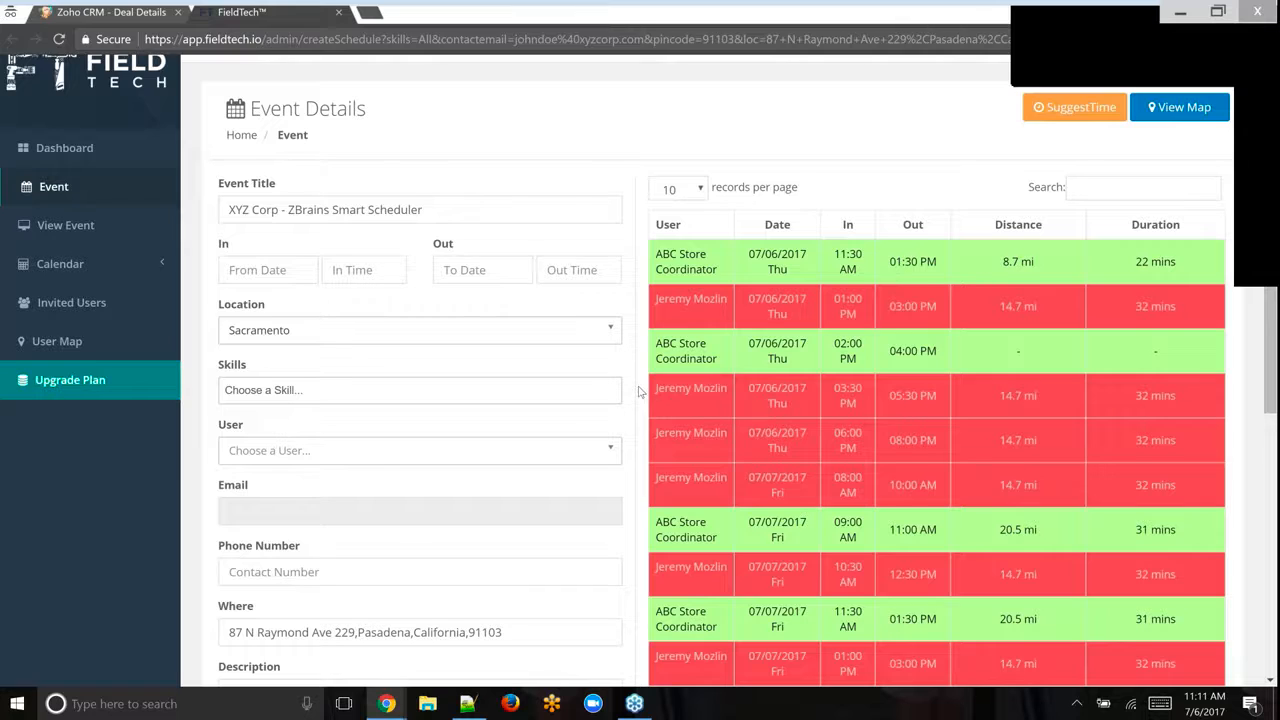
{"action": "scroll", "scroll_direction": "down", "scroll_amount": 3}
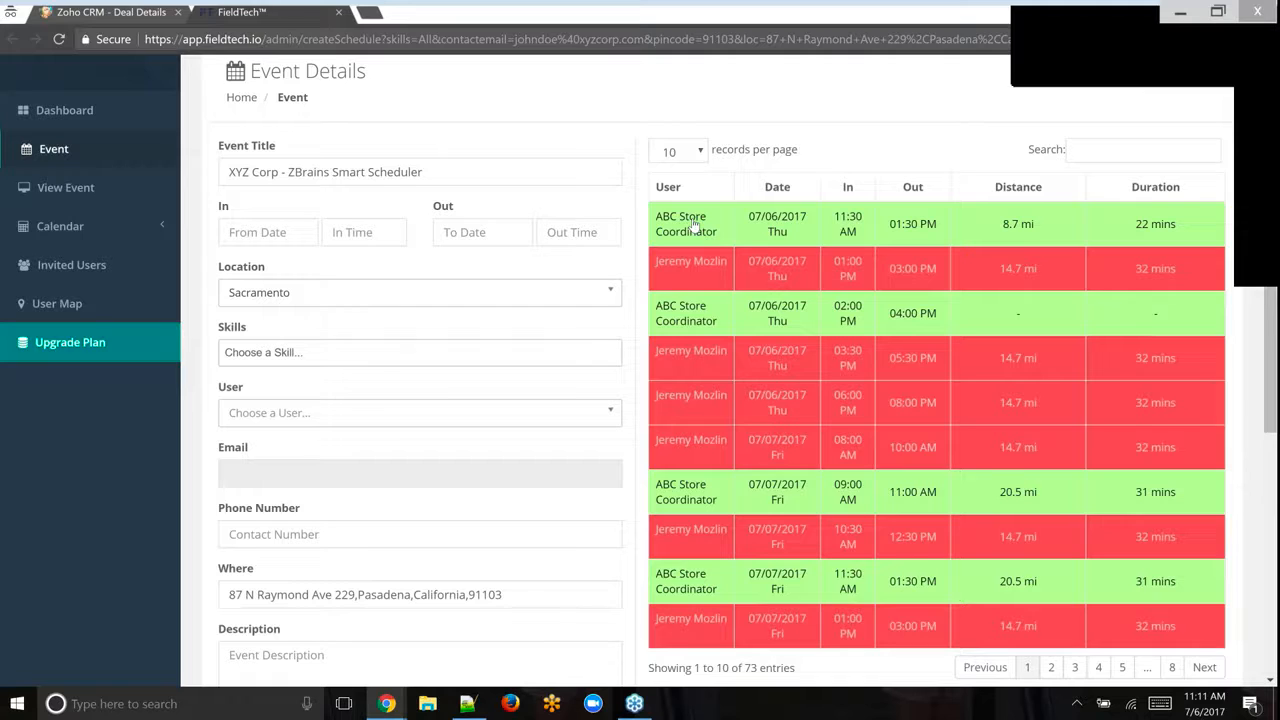
{"action": "mouse_move", "coordinate": [843, 243]}
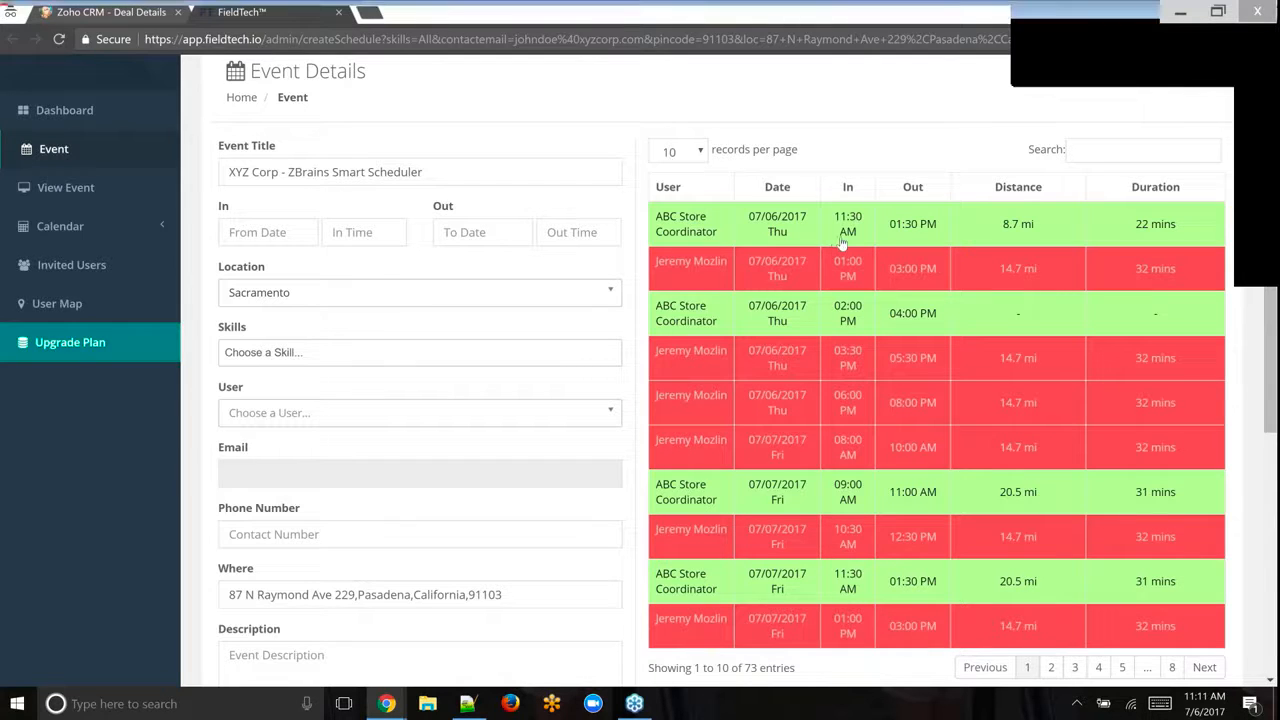
{"action": "mouse_move", "coordinate": [957, 253]}
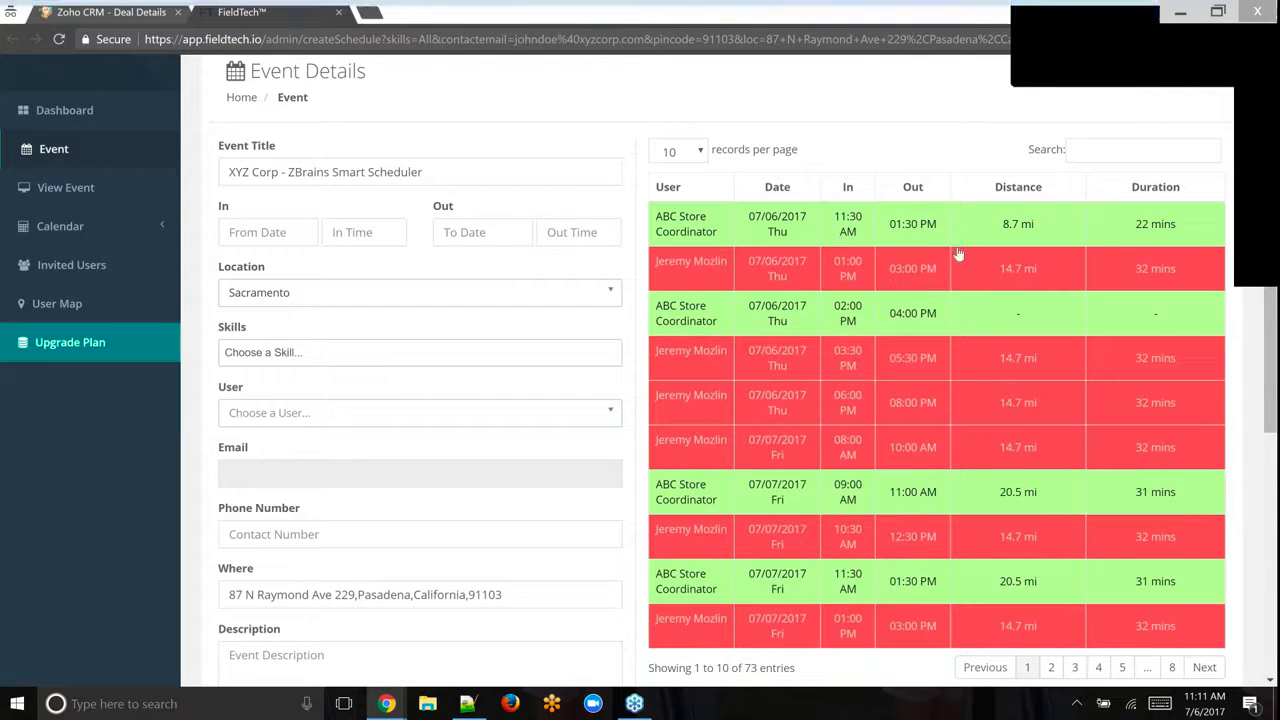
{"action": "mouse_move", "coordinate": [1175, 238]}
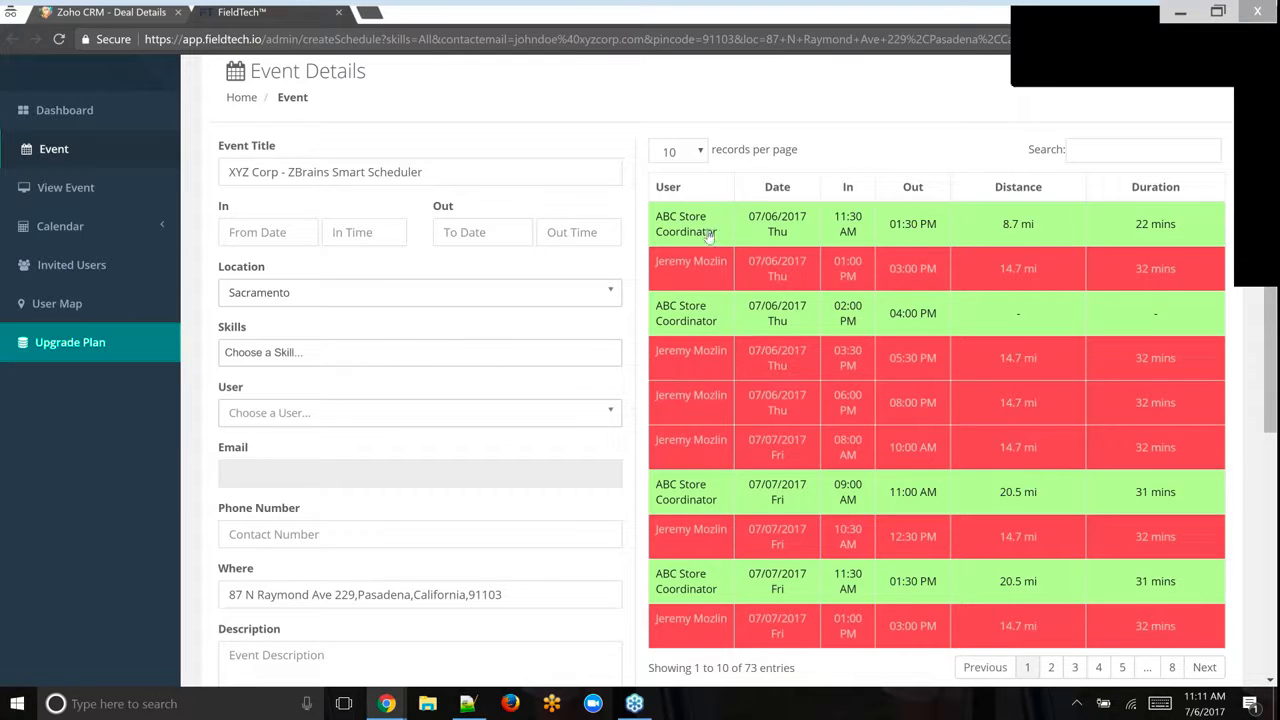
{"action": "mouse_move", "coordinate": [725, 335]}
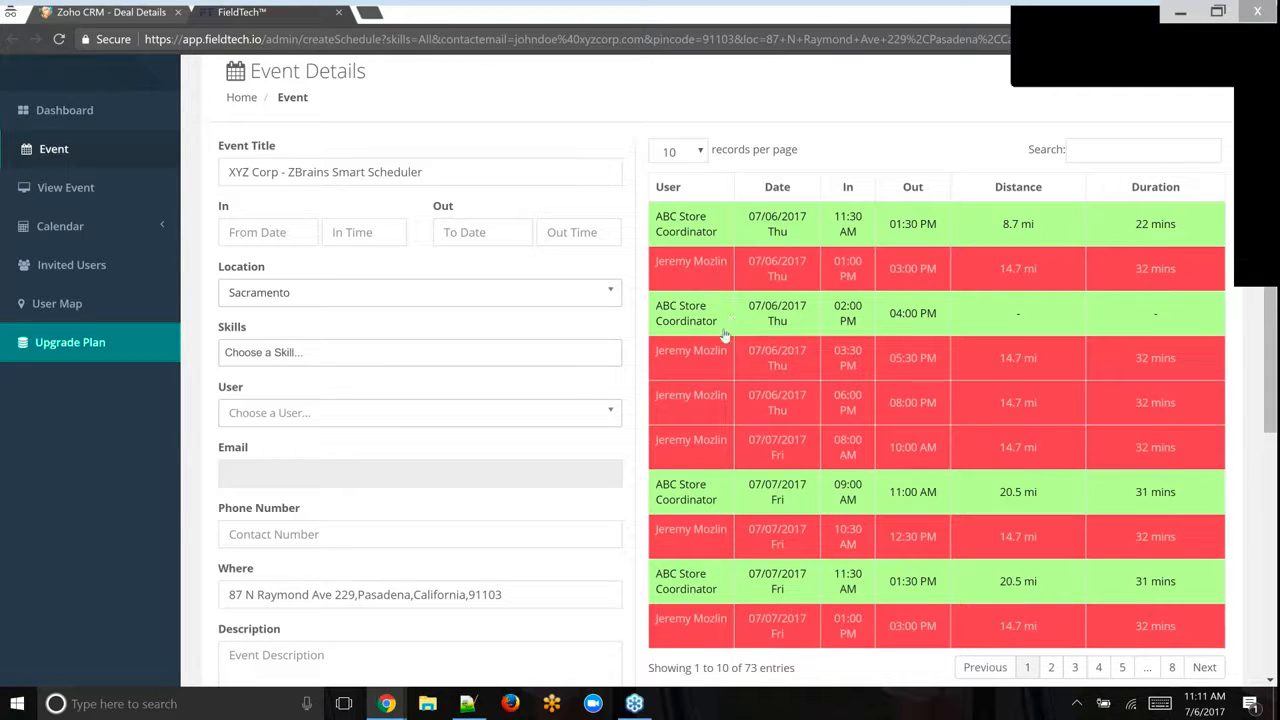
{"action": "mouse_move", "coordinate": [1050, 362]}
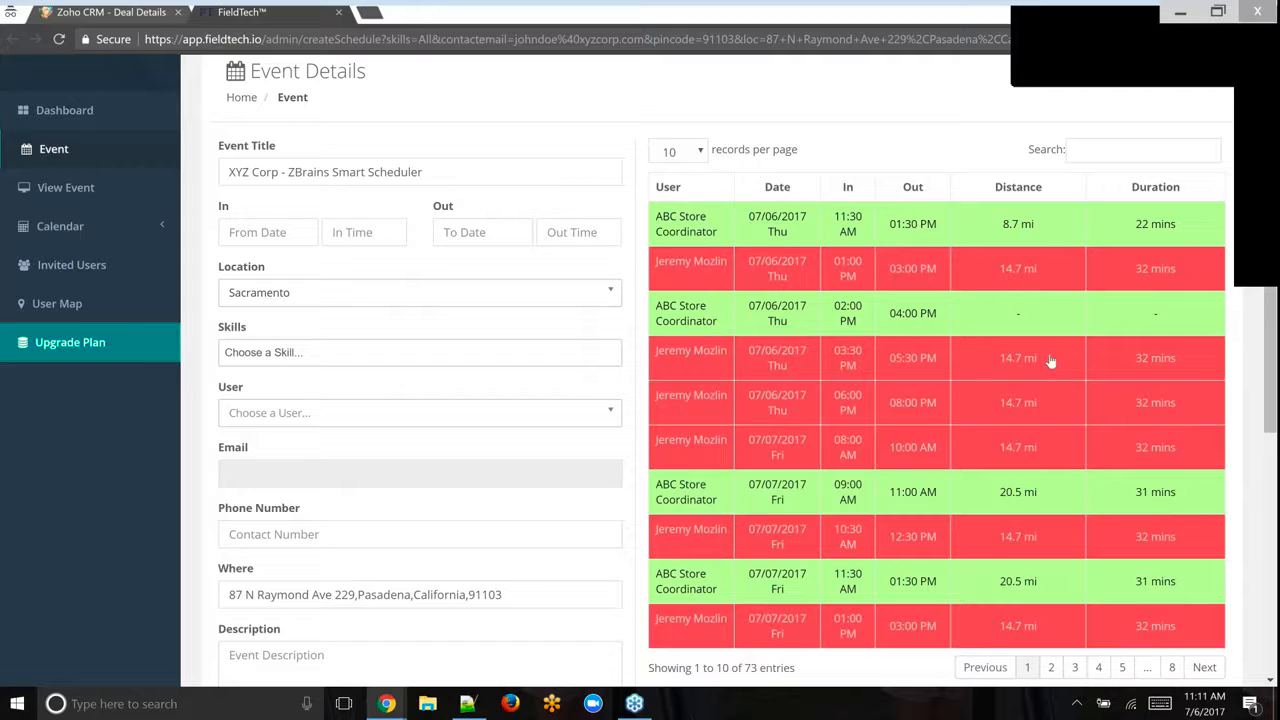
{"action": "mouse_move", "coordinate": [1030, 387]}
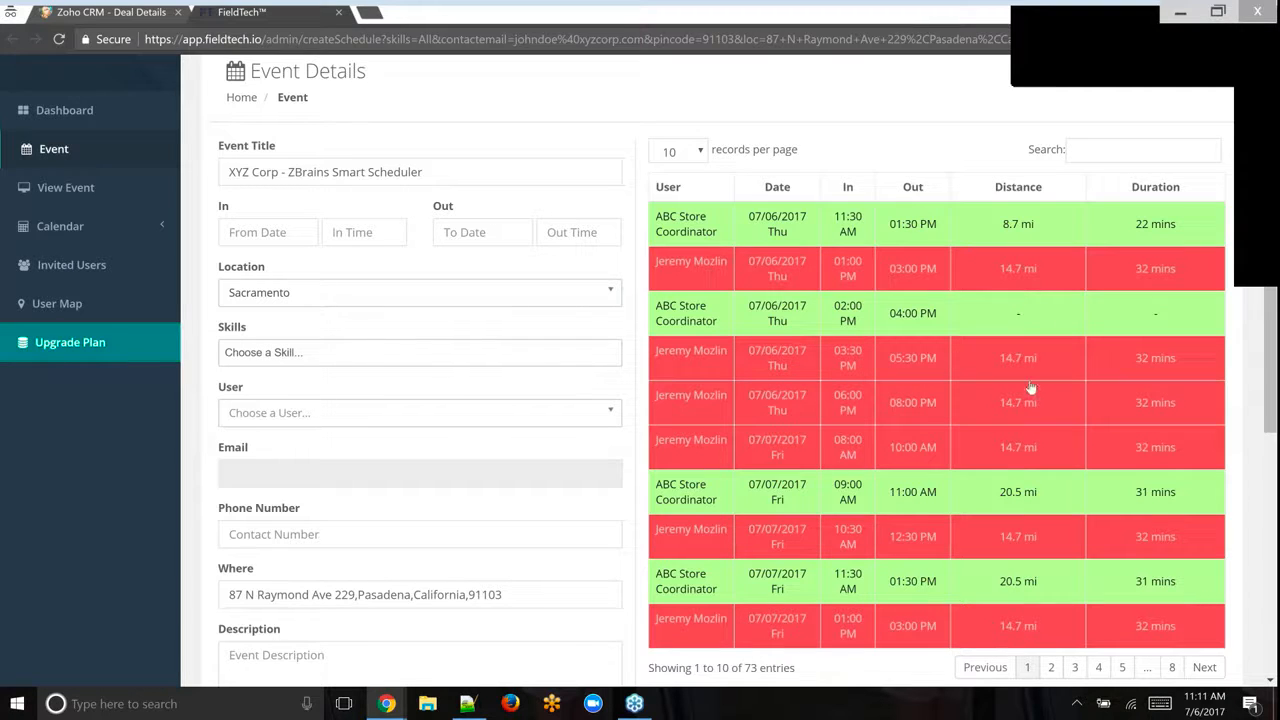
{"action": "mouse_move", "coordinate": [1023, 432]}
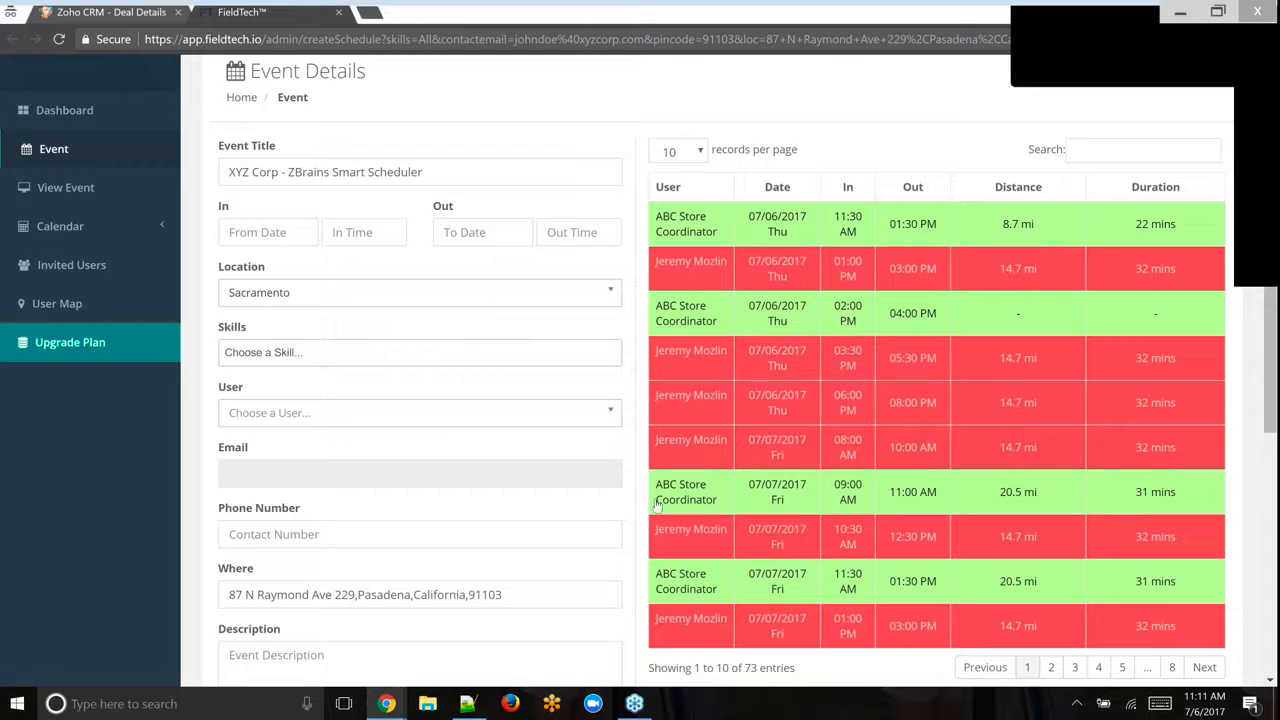
{"action": "mouse_move", "coordinate": [1059, 512]}
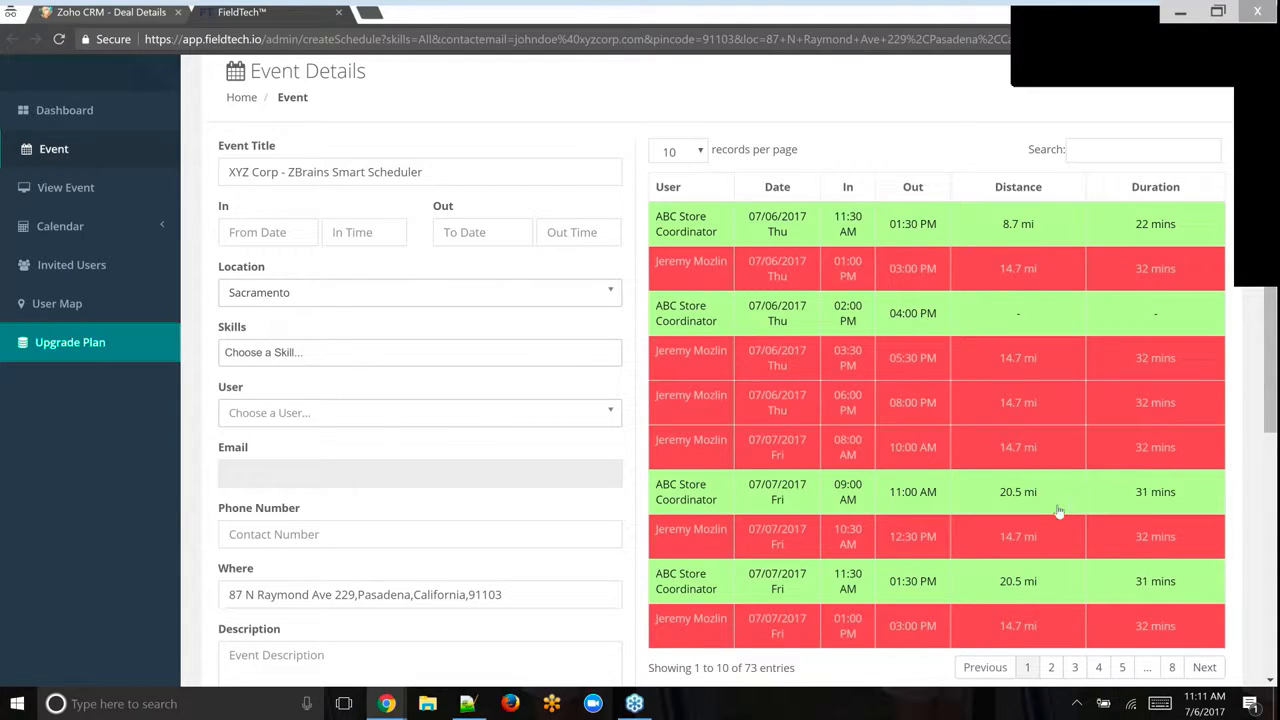
{"action": "mouse_move", "coordinate": [1017, 228]}
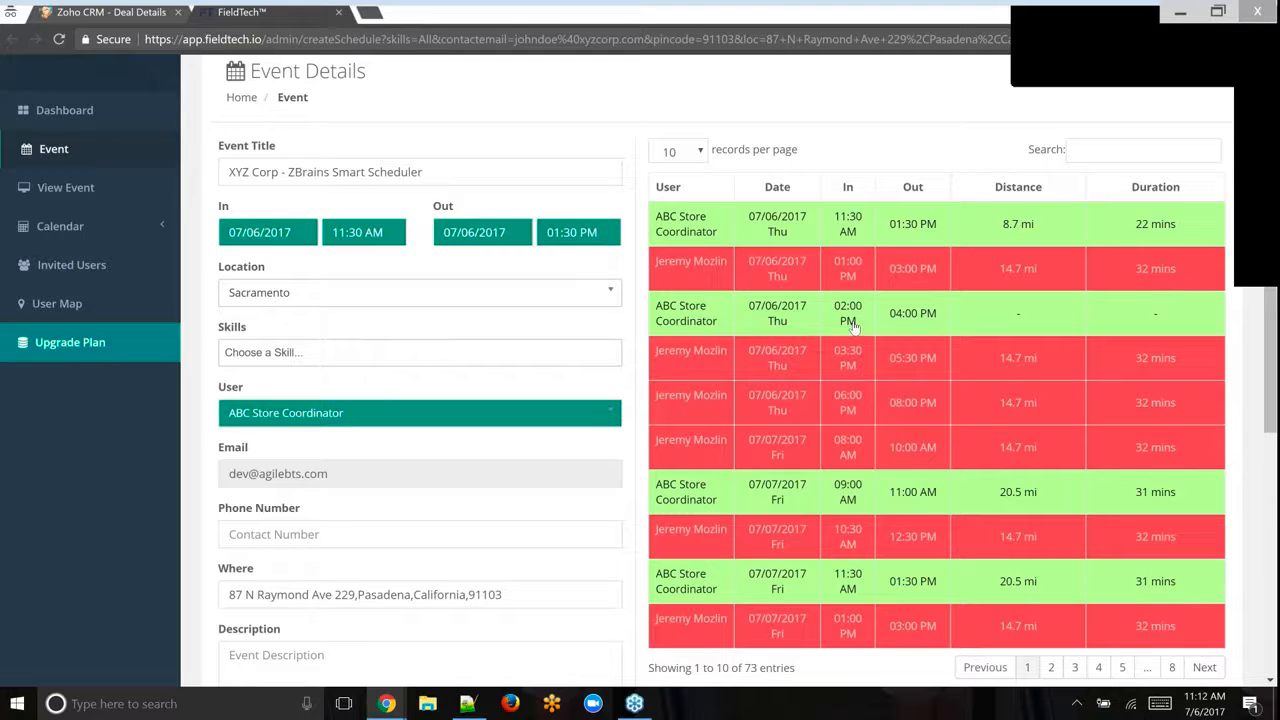
Select title words, then choose Install as event type and Appointment as stage
{"action": "double_click", "coordinate": [355, 171]}
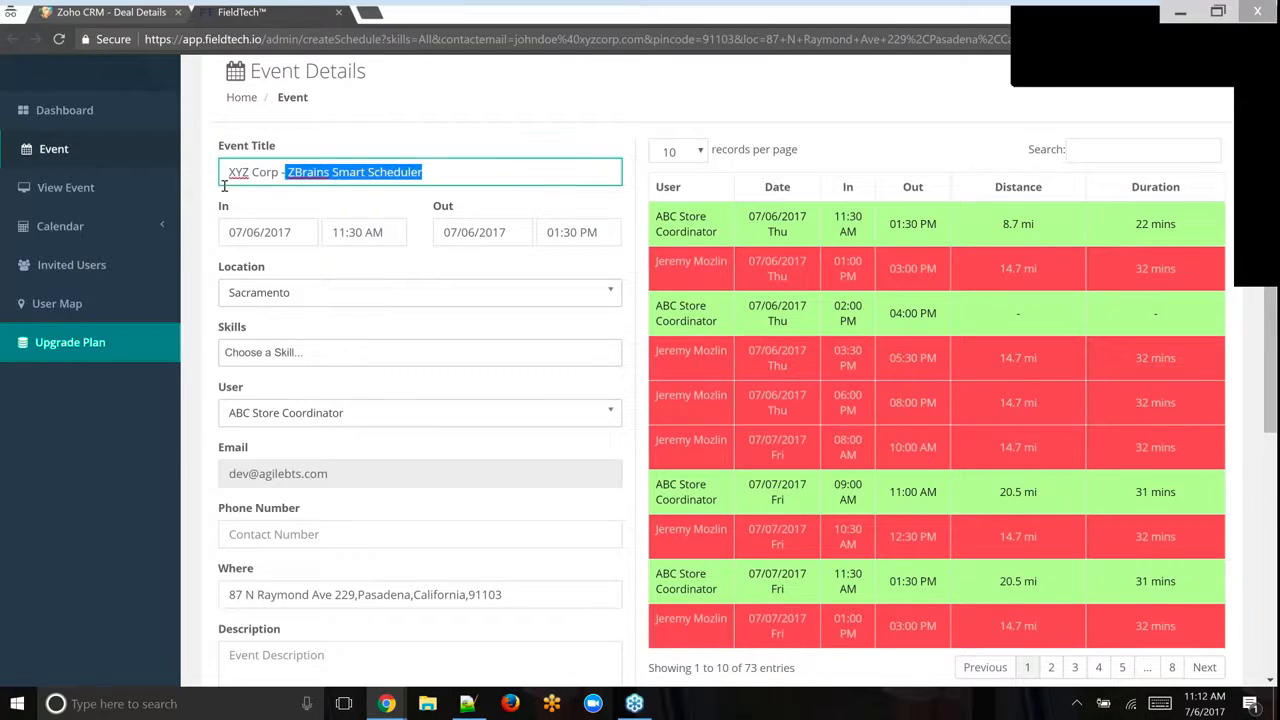
{"action": "scroll", "scroll_direction": "down", "scroll_amount": 3}
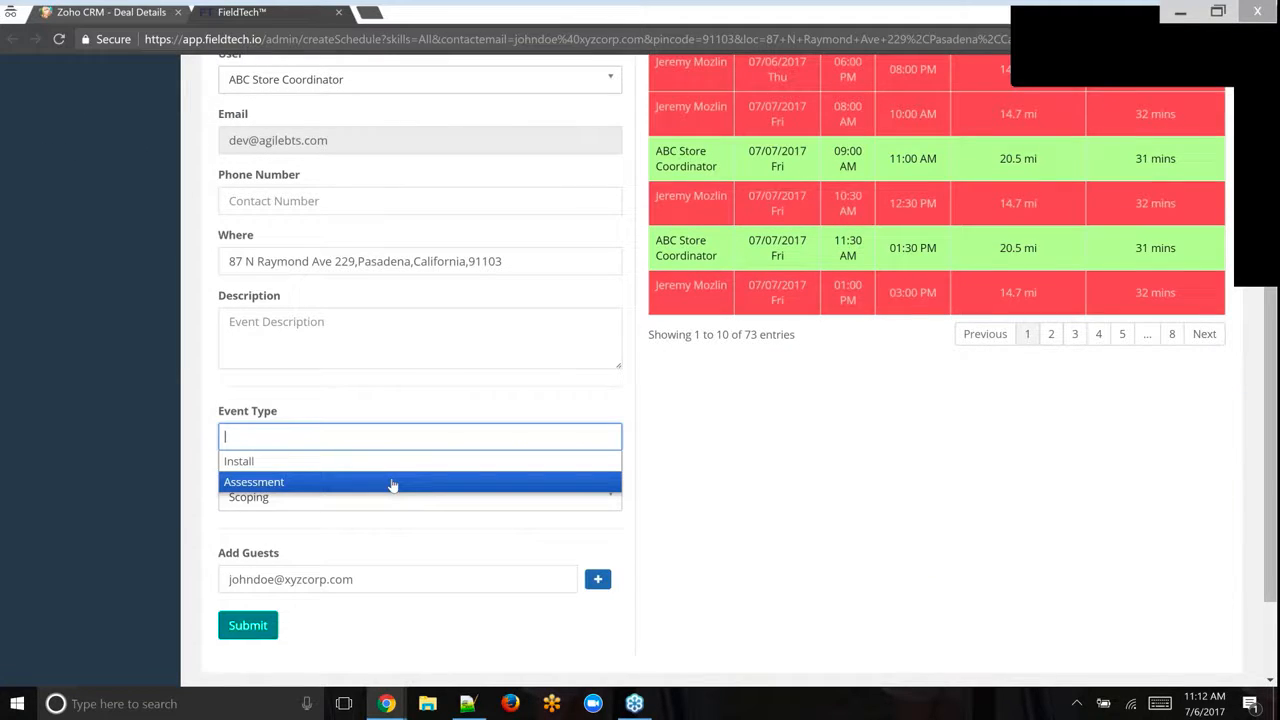
{"action": "left_click", "coordinate": [239, 461]}
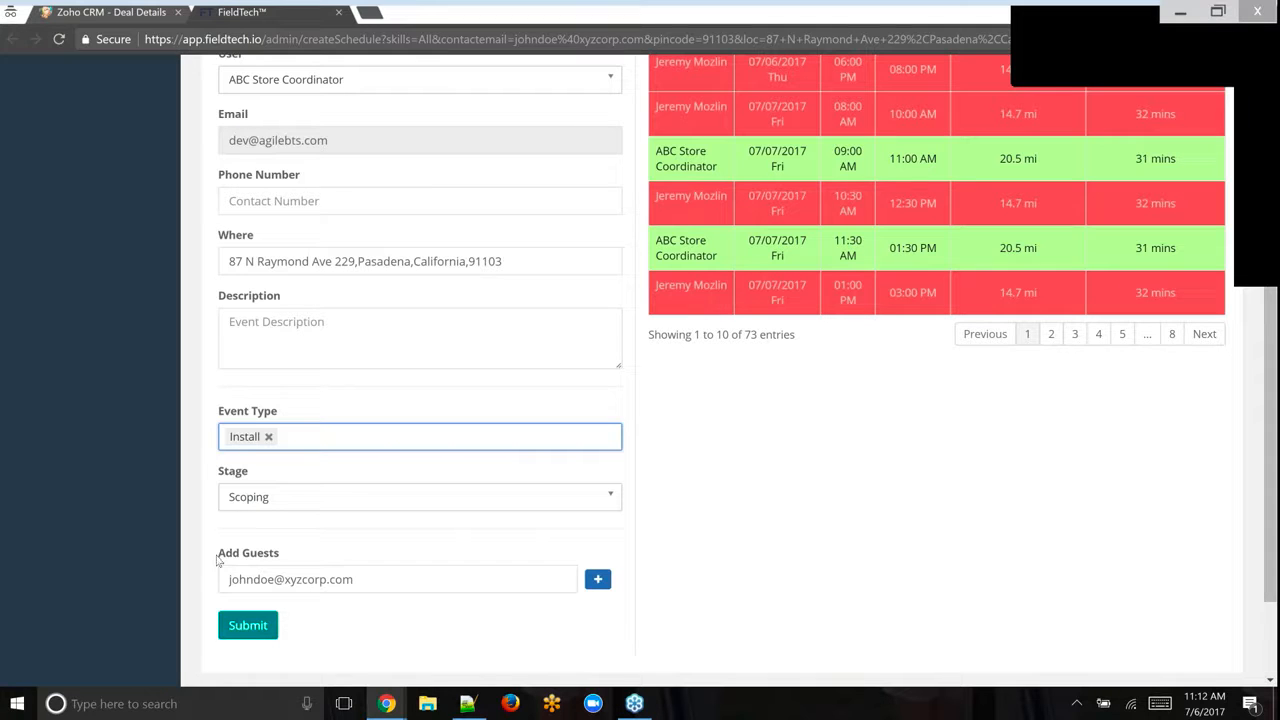
{"action": "left_click", "coordinate": [419, 496]}
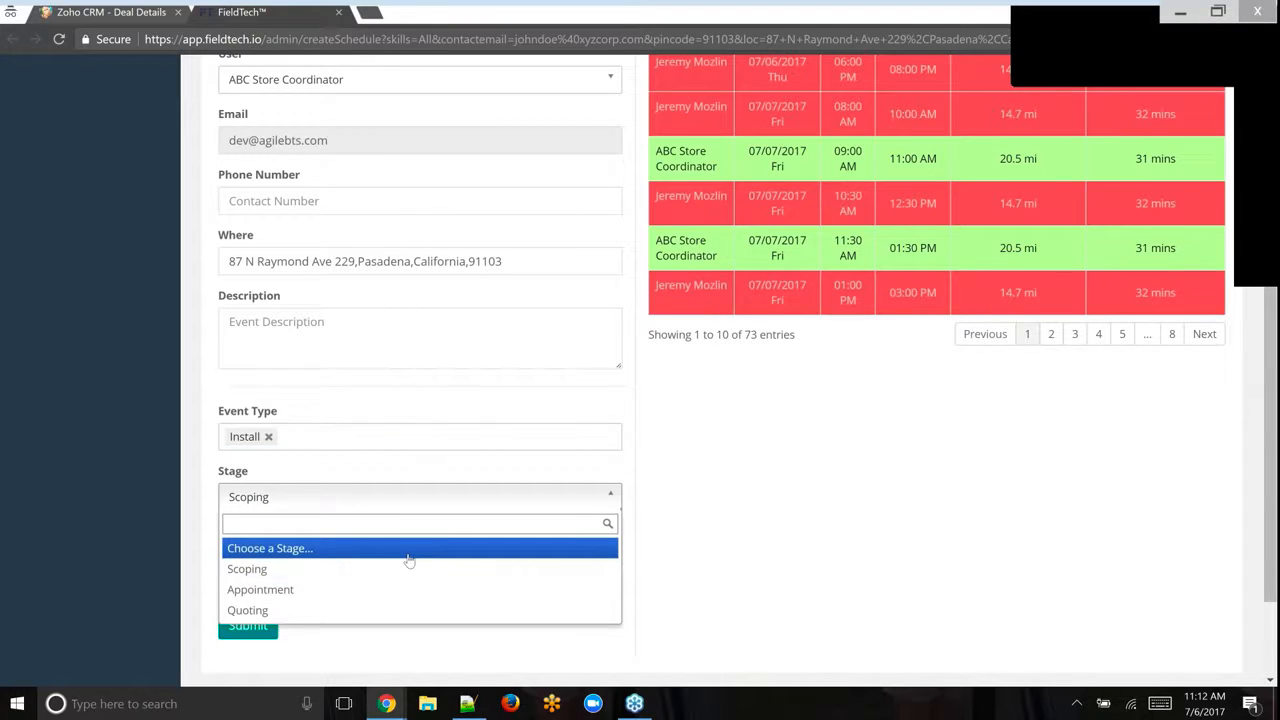
{"action": "left_click", "coordinate": [260, 589]}
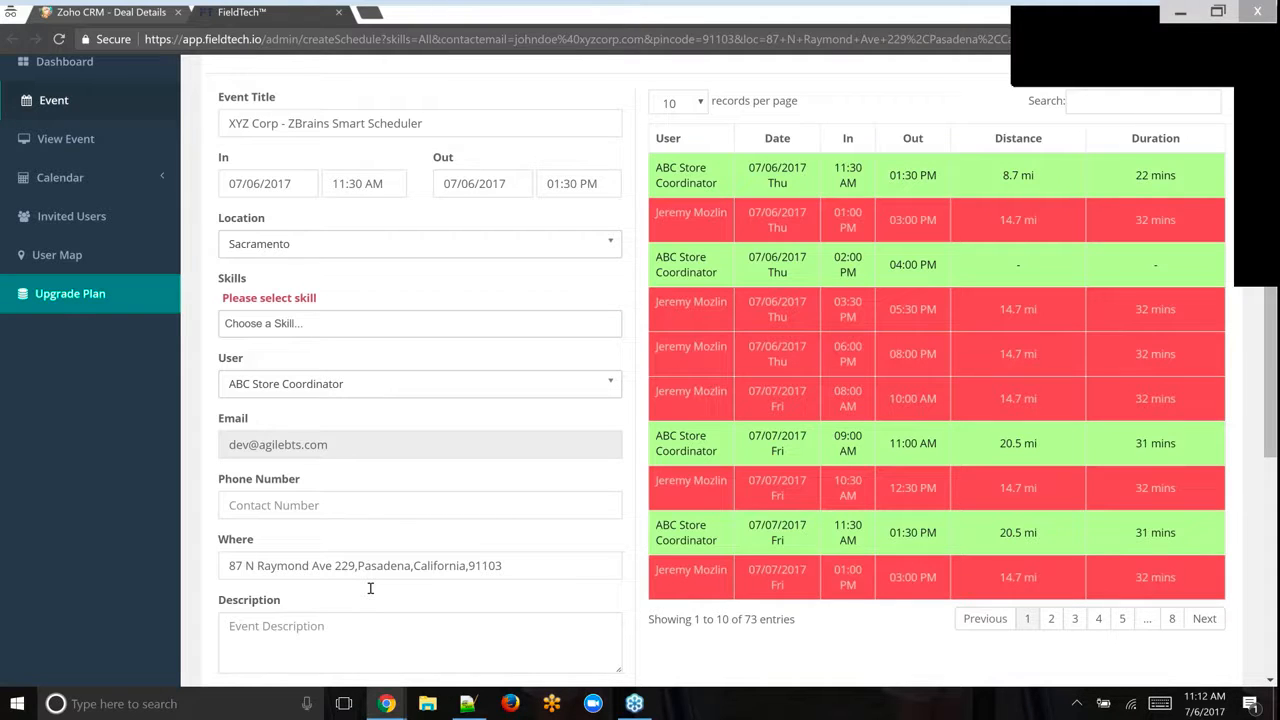
Submit the XYZ Corp - ZBrains Smart Scheduler event, resetting the form to blank
{"action": "scroll", "scroll_direction": "down", "scroll_amount": 3}
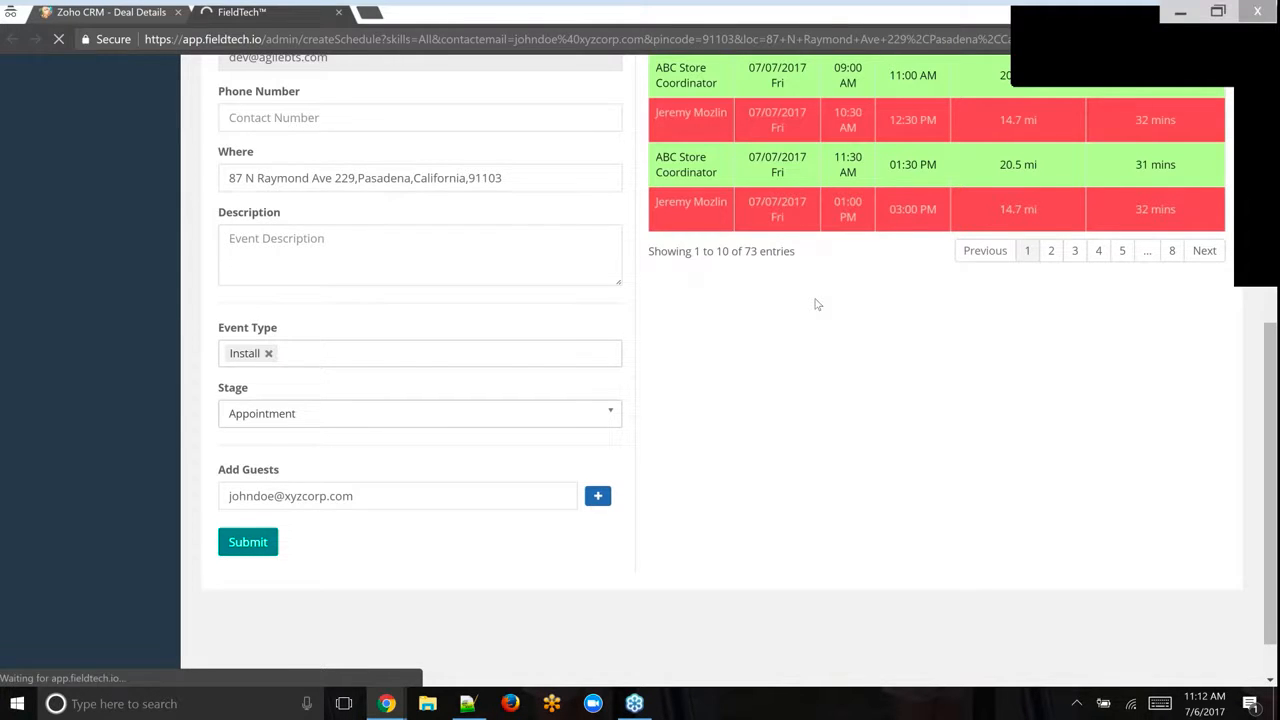
{"action": "left_click", "coordinate": [247, 541]}
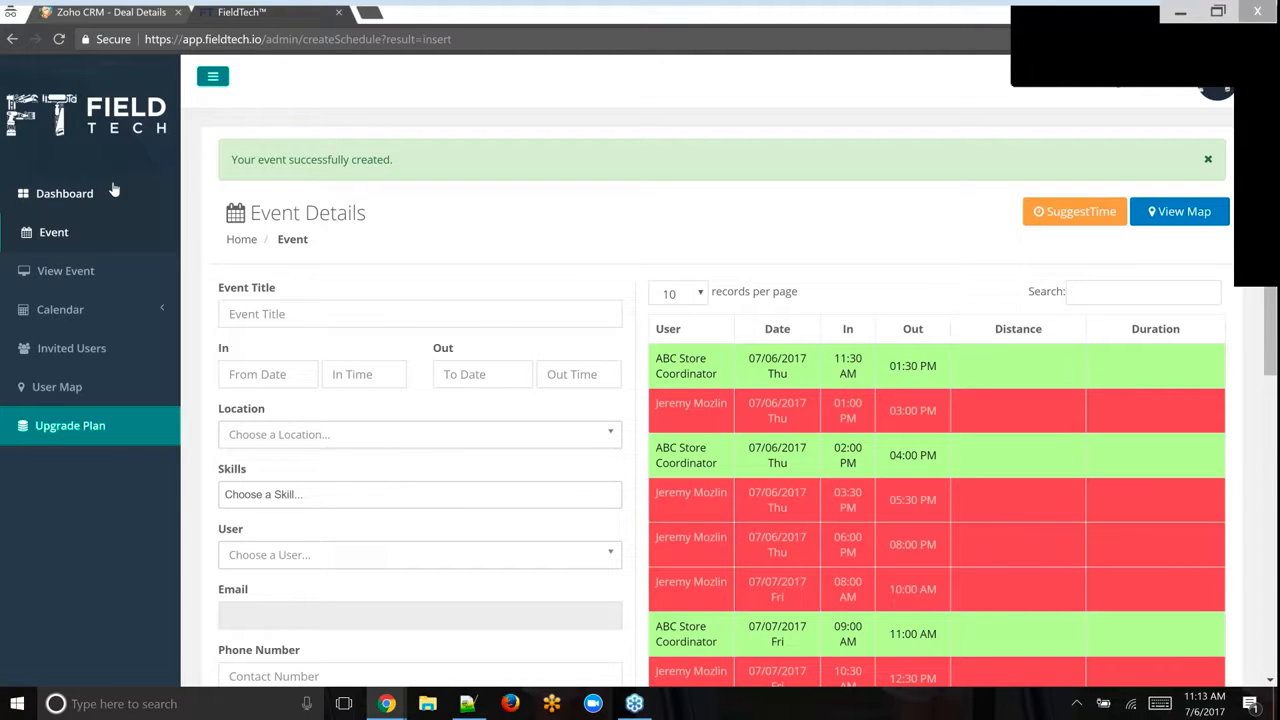
Review the Dashboard's weekly cycle-time charts and monthly pie chart, then expand Calendar options
{"action": "left_click", "coordinate": [64, 193]}
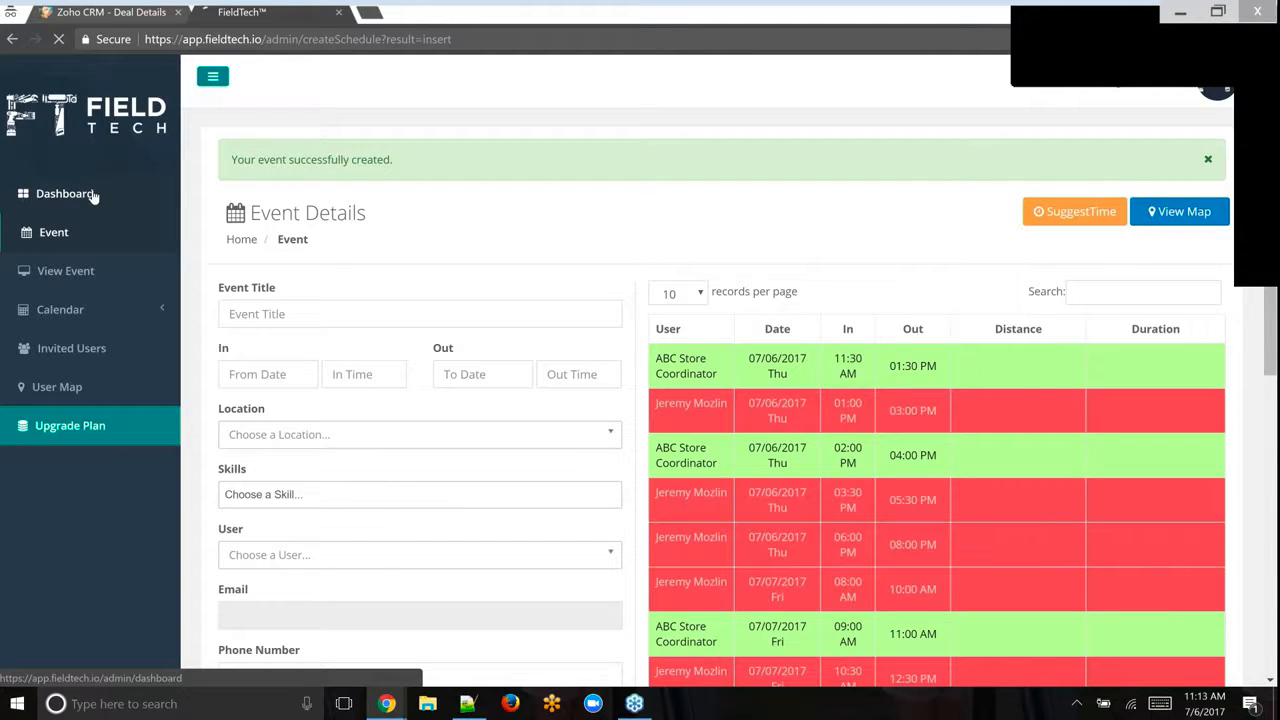
{"action": "left_click", "coordinate": [65, 193]}
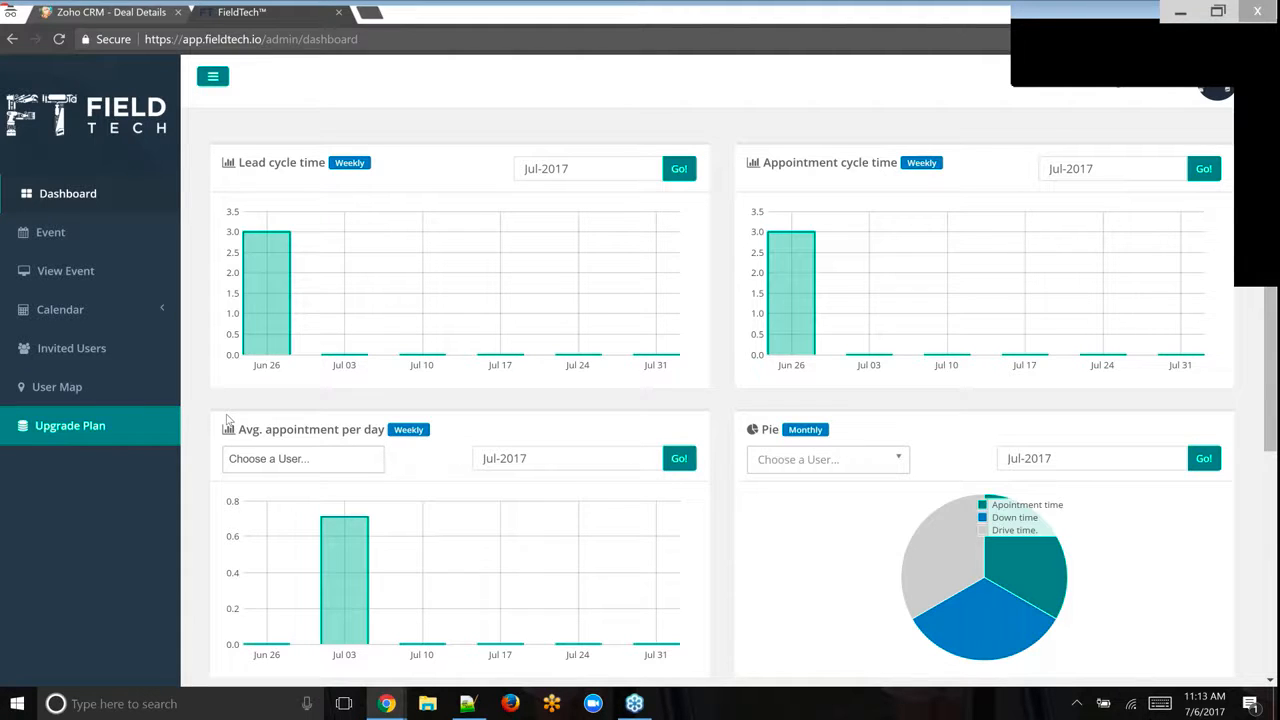
{"action": "mouse_move", "coordinate": [398, 456]}
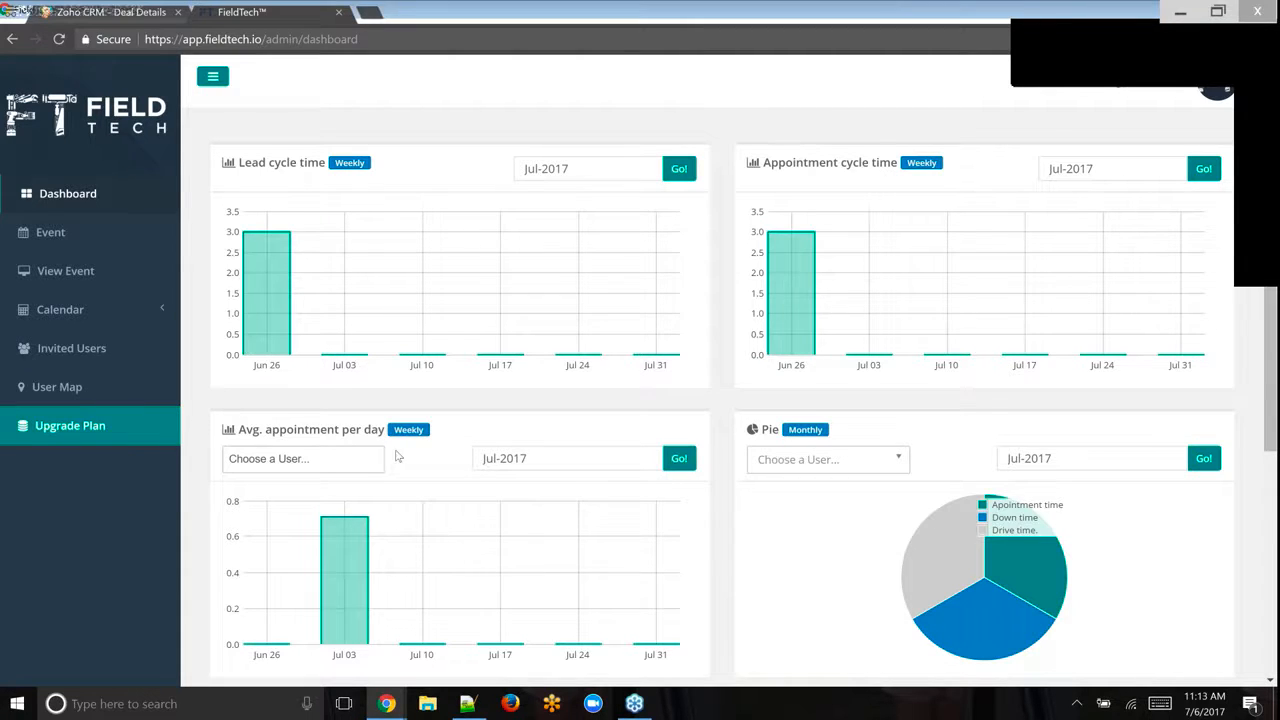
{"action": "mouse_move", "coordinate": [538, 508]}
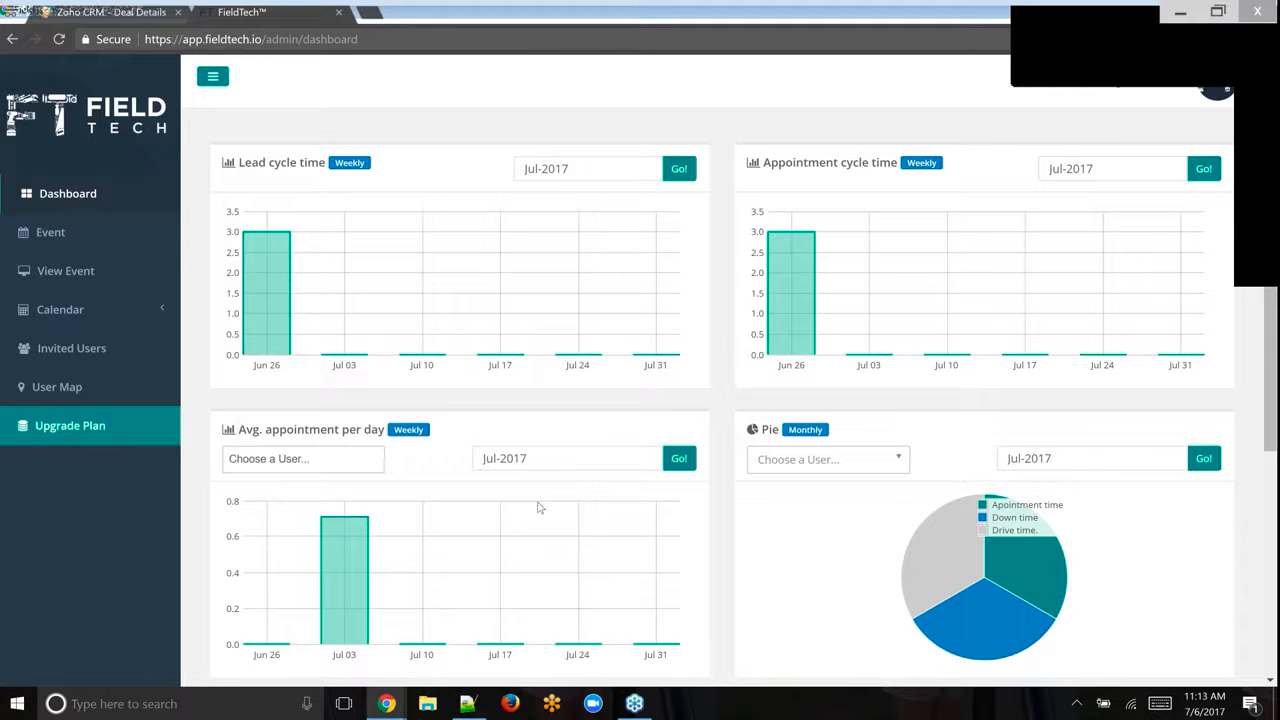
{"action": "scroll", "scroll_direction": "down", "scroll_amount": 3}
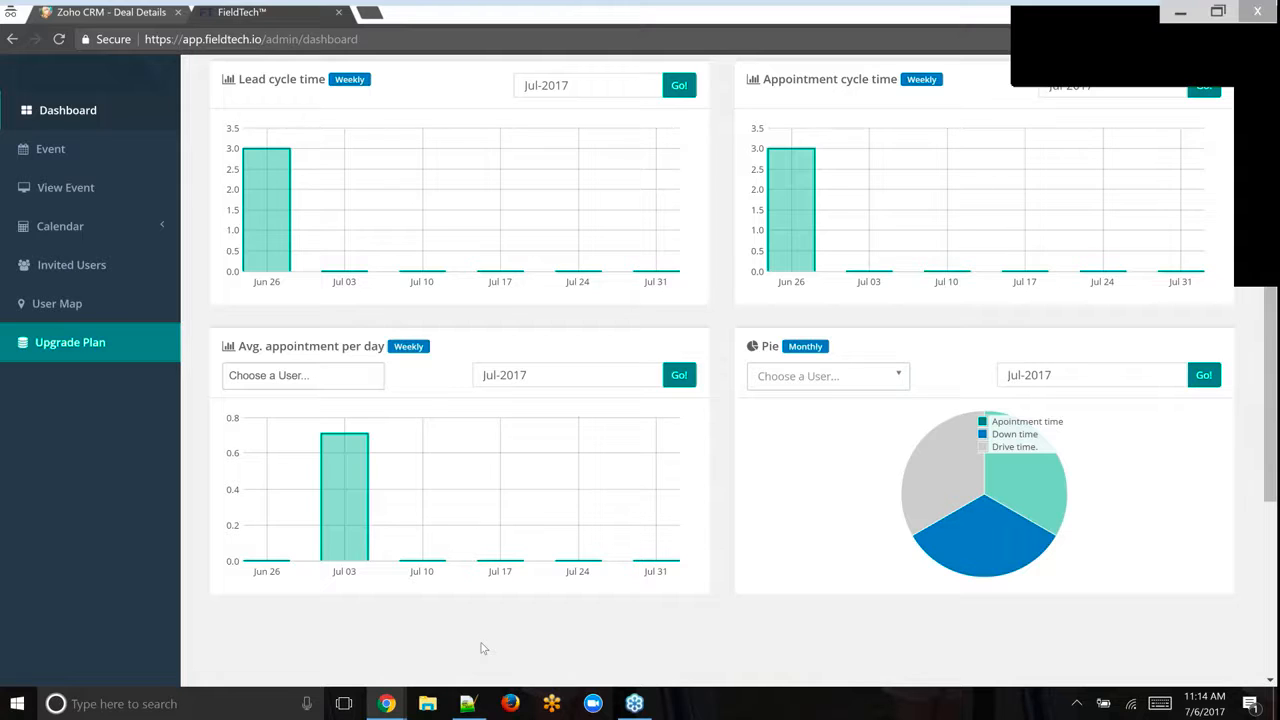
{"action": "mouse_move", "coordinate": [378, 428]}
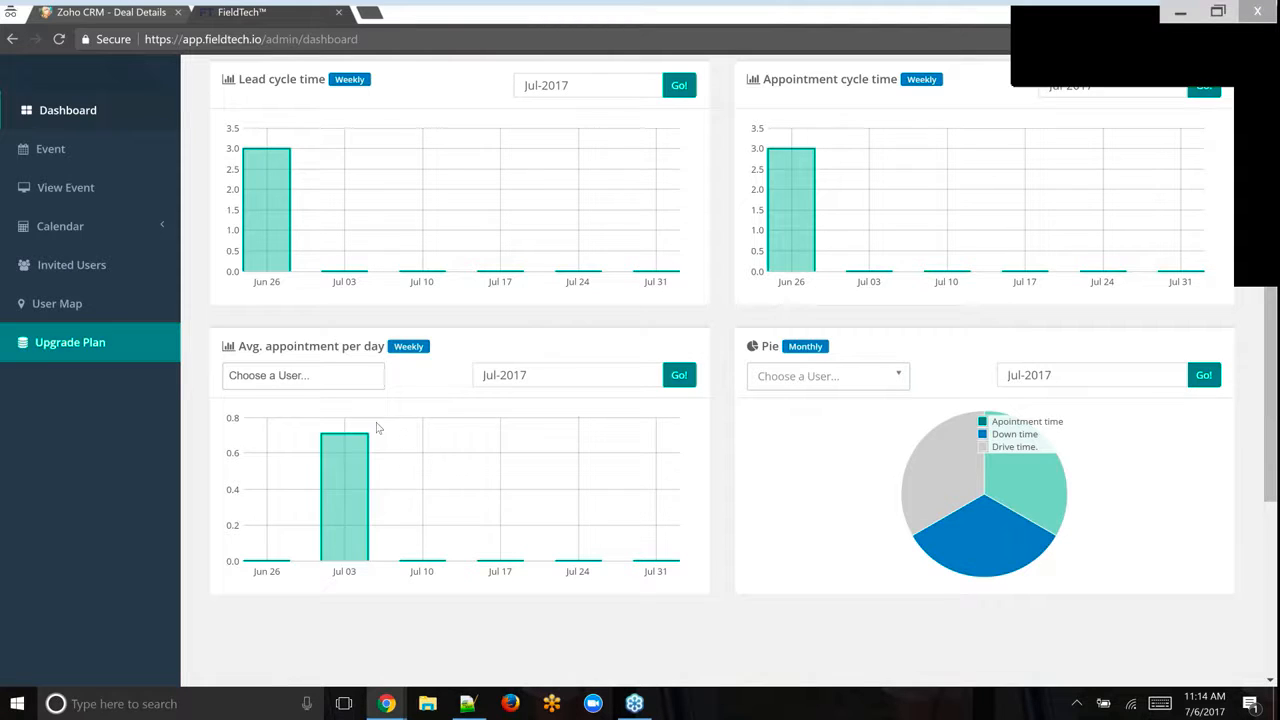
{"action": "mouse_move", "coordinate": [113, 226]}
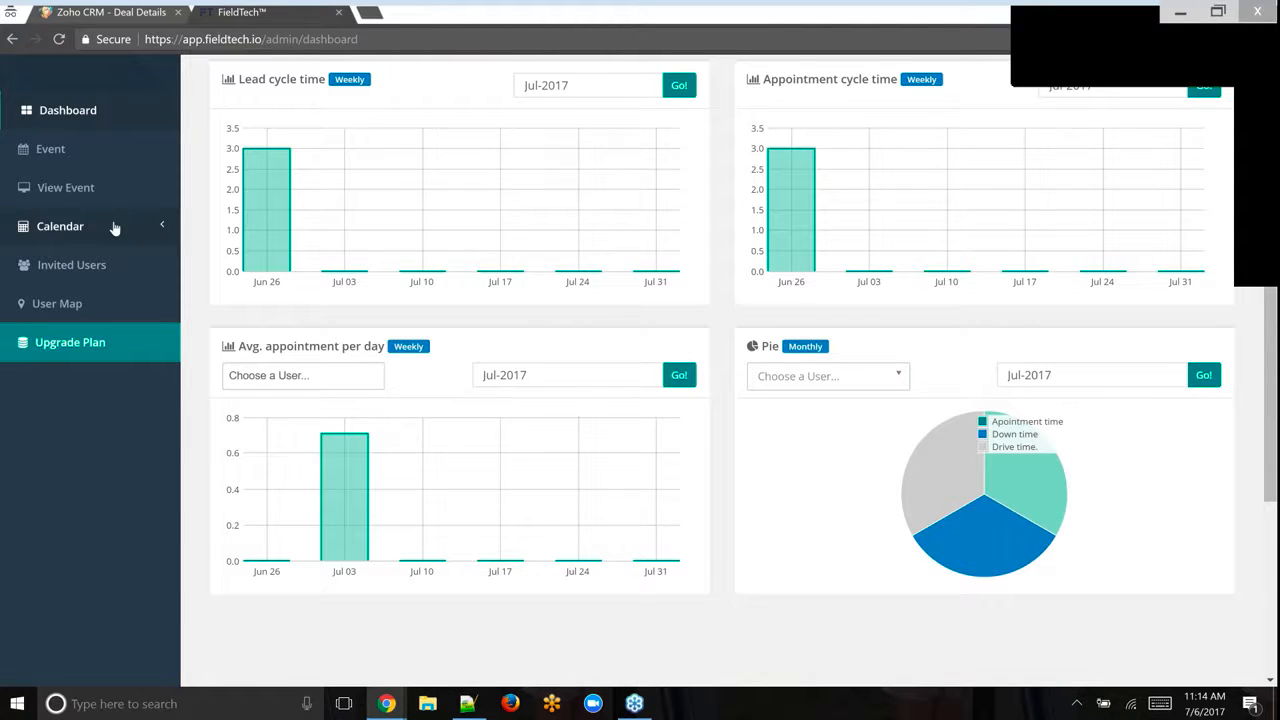
{"action": "left_click", "coordinate": [60, 226]}
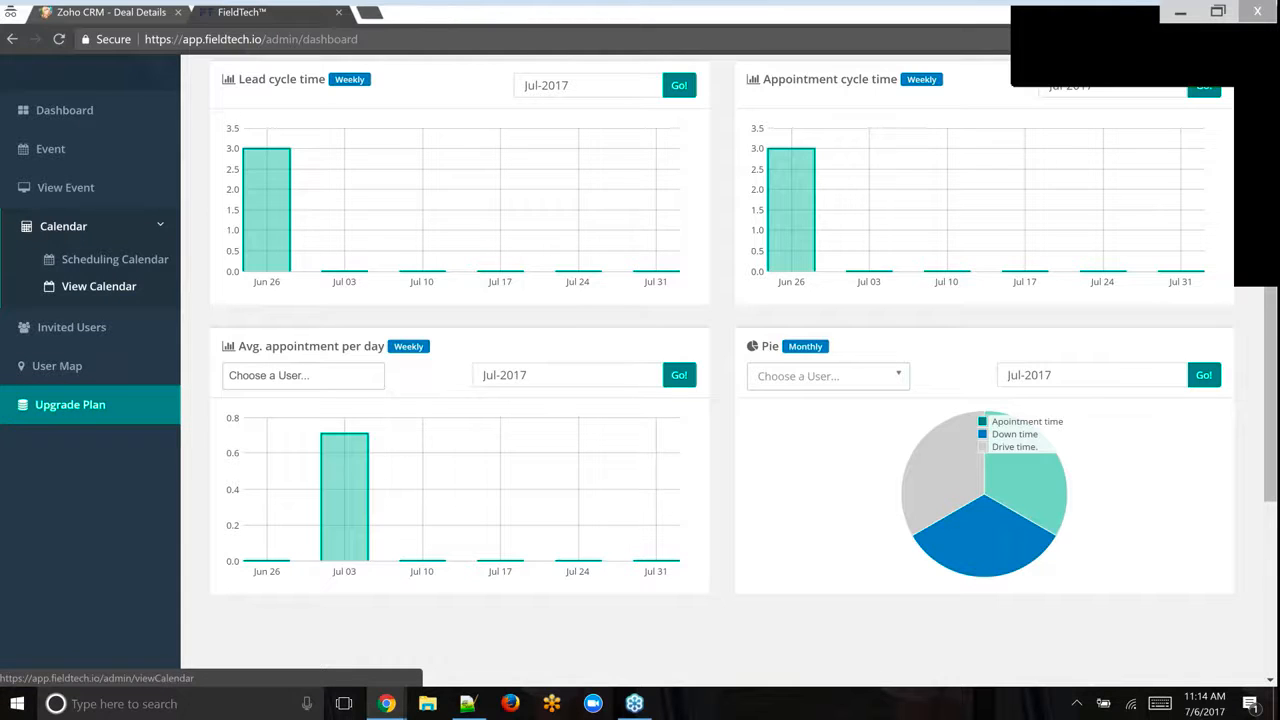
Open View Calendar for ABC Store Coordinator and scroll through the Jul 2–8, 2017 week
{"action": "left_click", "coordinate": [98, 286]}
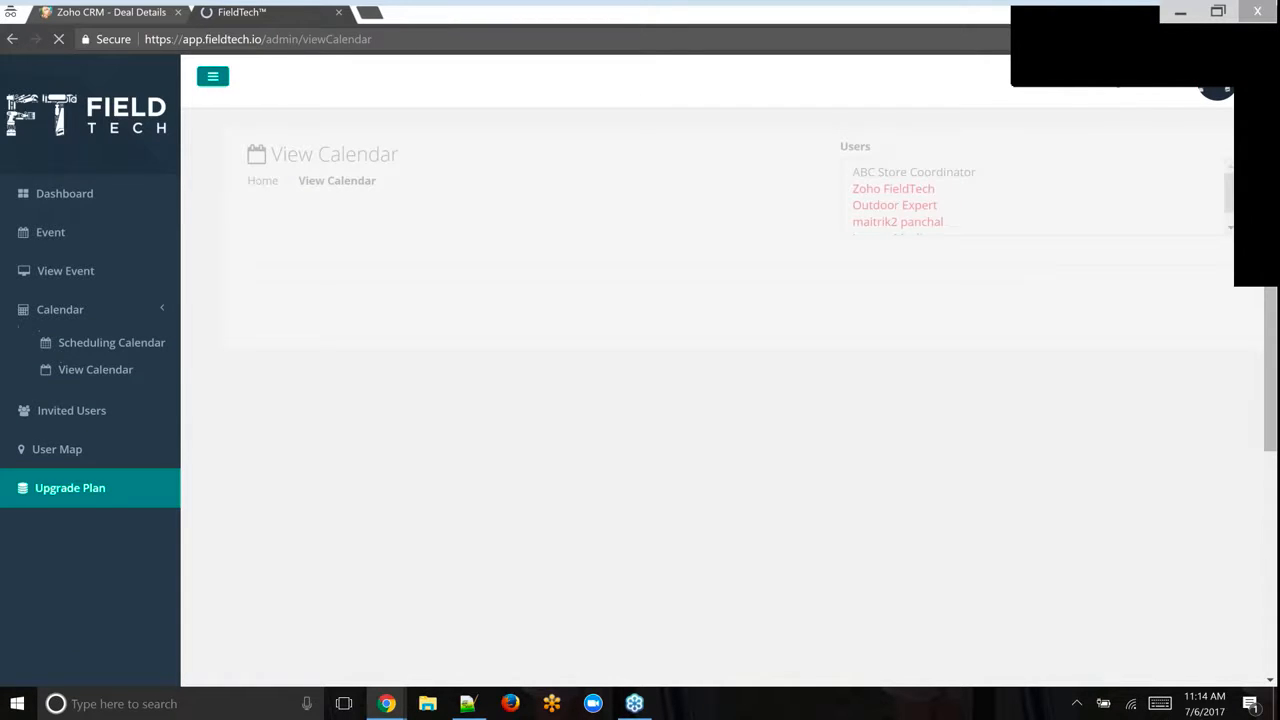
{"action": "left_click", "coordinate": [893, 188]}
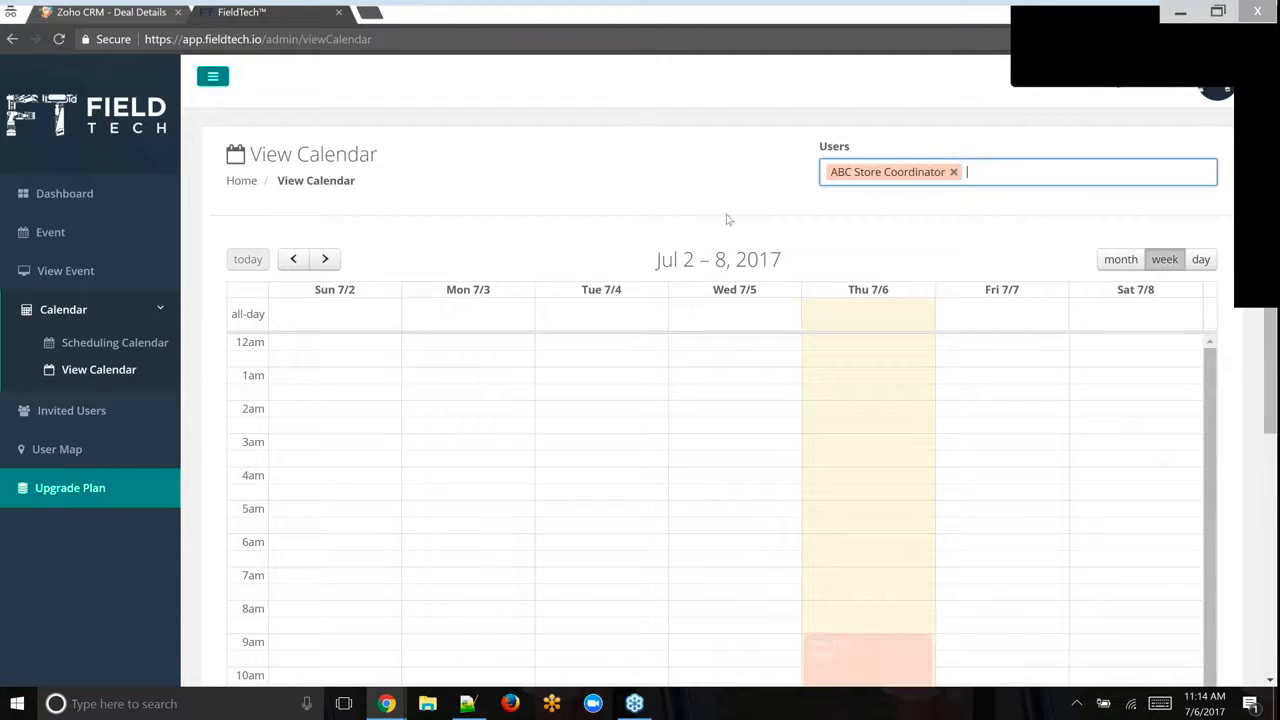
{"action": "scroll", "scroll_direction": "down", "scroll_amount": 3}
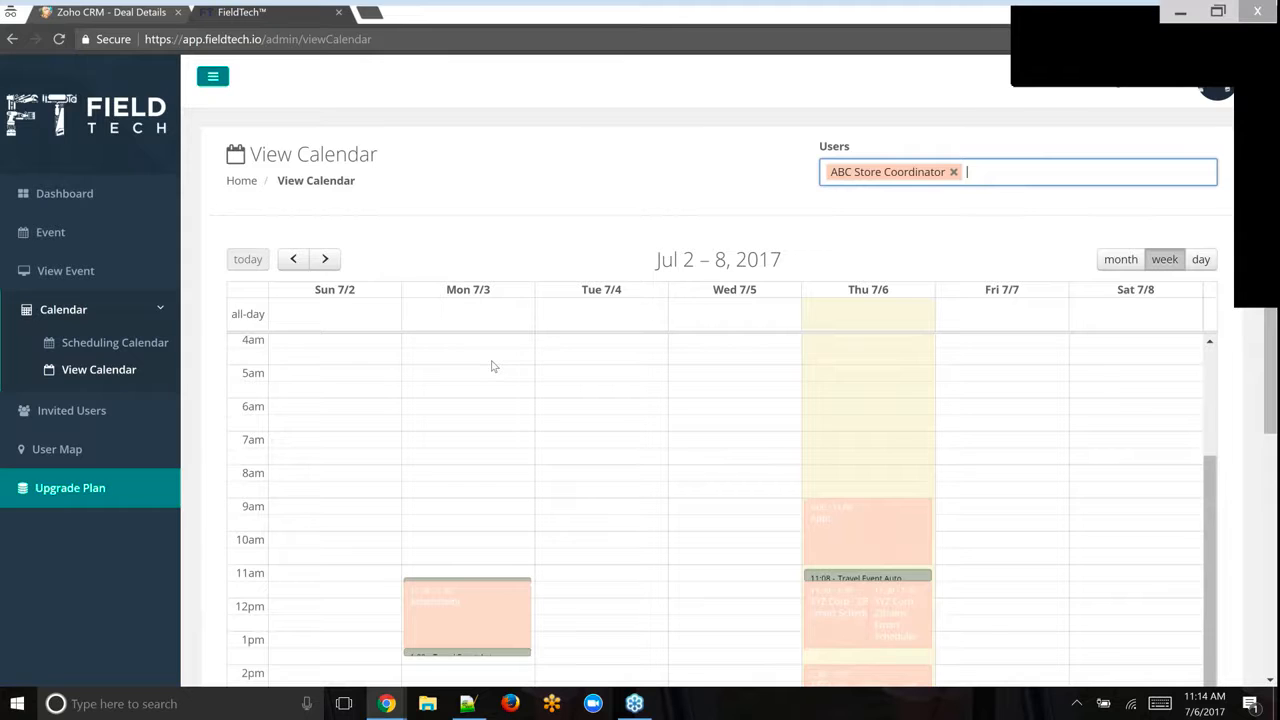
{"action": "scroll", "scroll_direction": "down", "scroll_amount": 3}
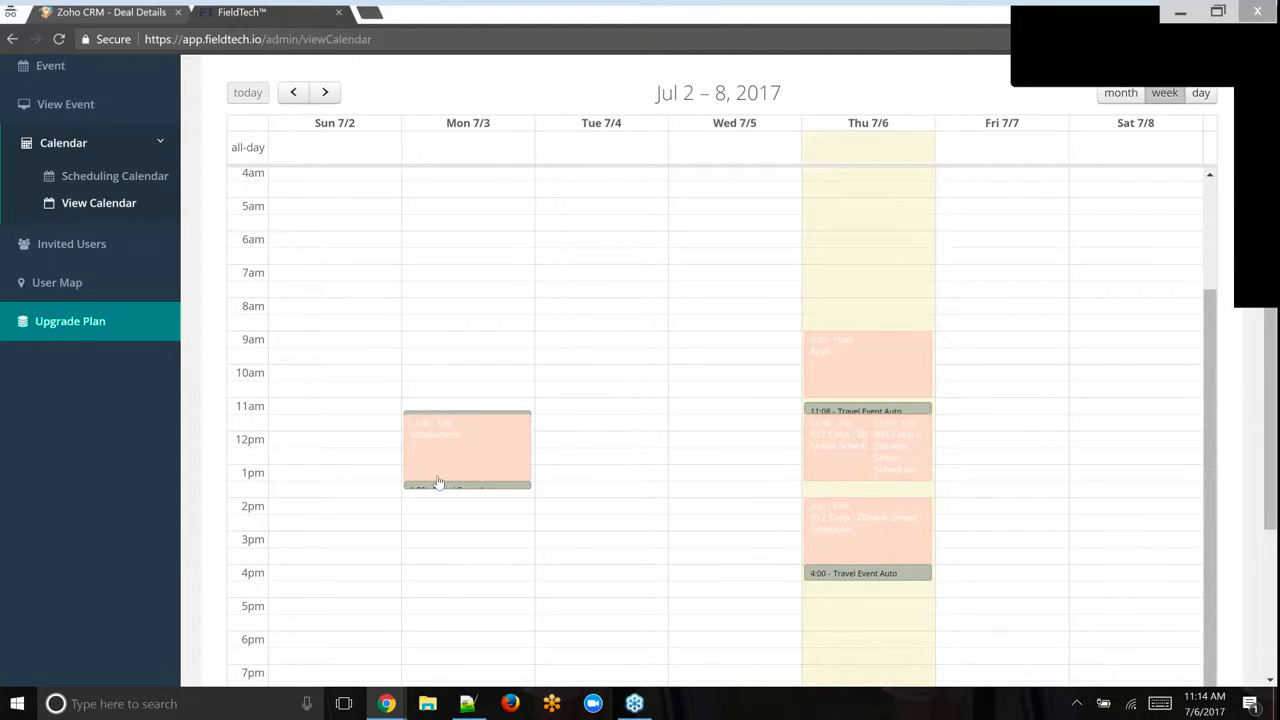
{"action": "scroll", "scroll_direction": "down", "scroll_amount": 3}
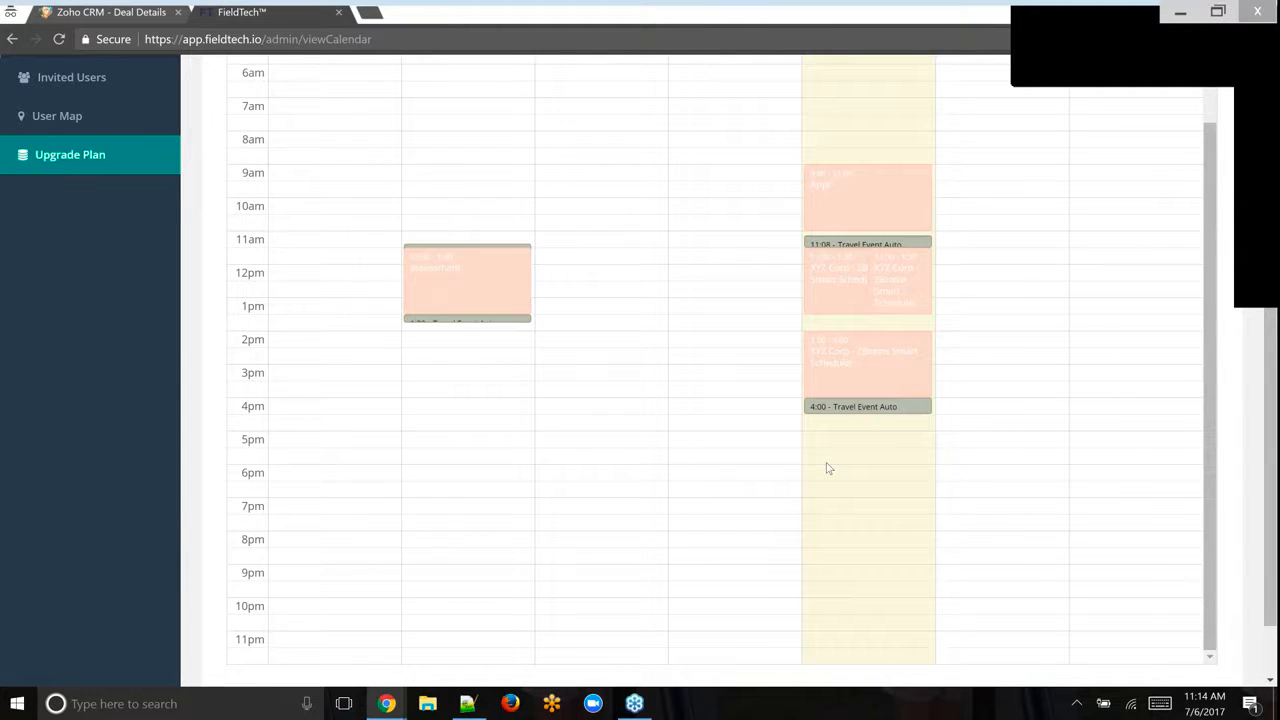
{"action": "scroll", "scroll_direction": "down", "scroll_amount": 3}
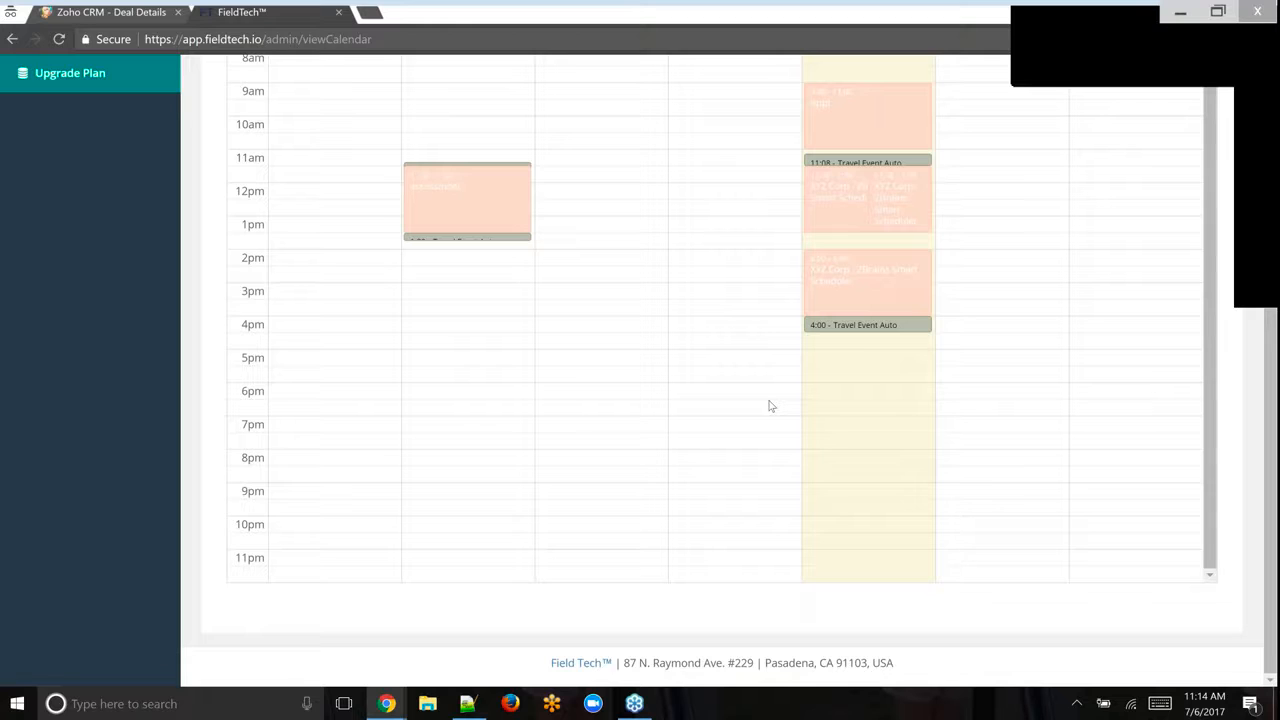
{"action": "scroll", "scroll_direction": "up", "scroll_amount": 3}
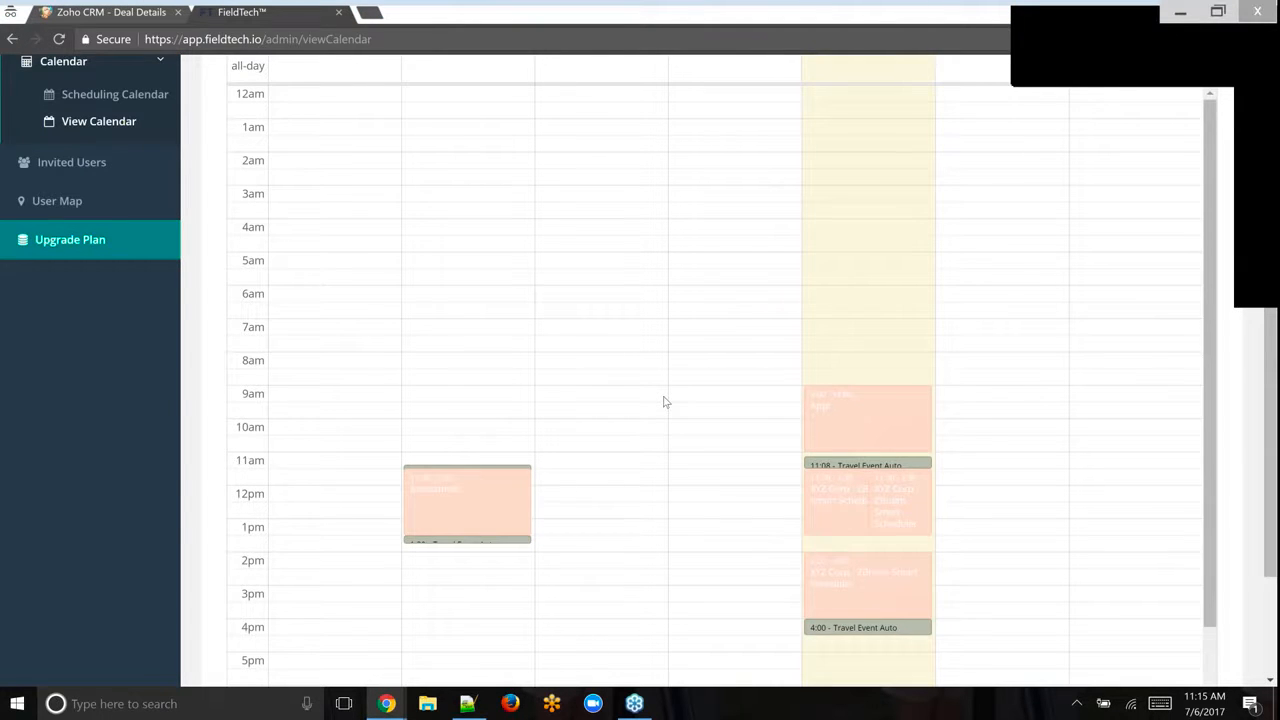
{"action": "scroll", "scroll_direction": "up", "scroll_amount": 3}
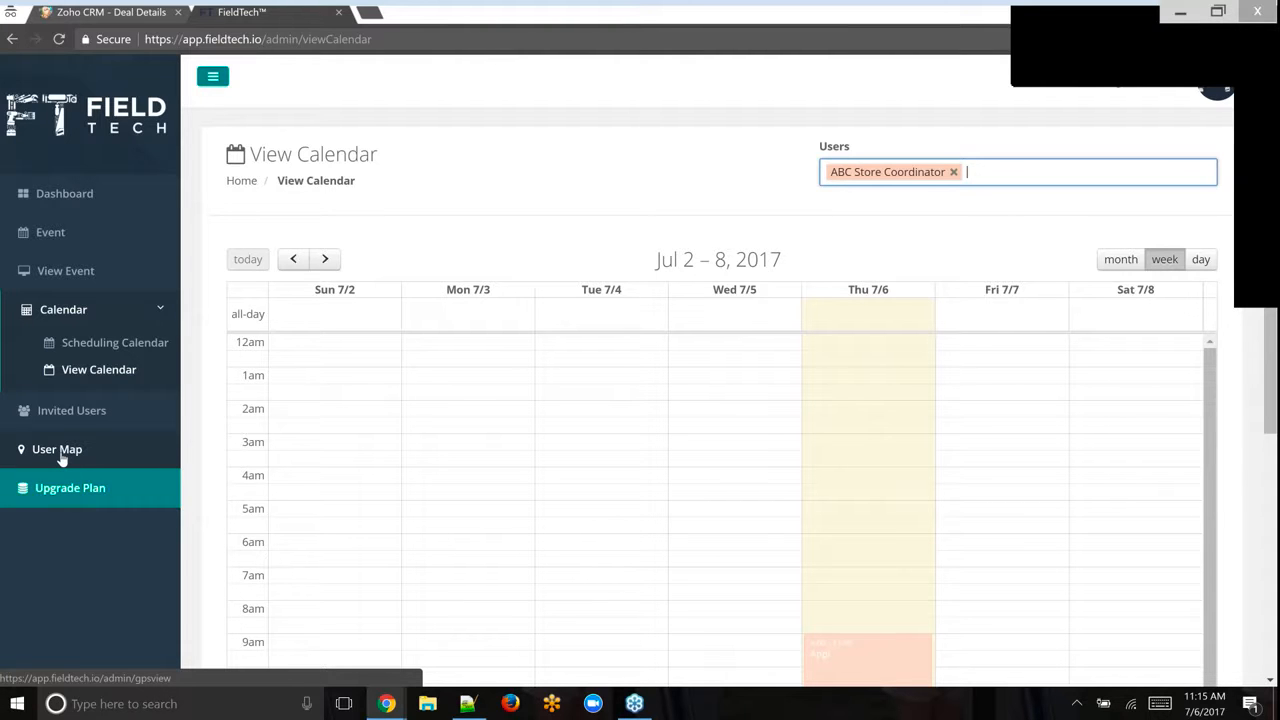
Open the User Map's View Live Location map, dated 07/06/2017
{"action": "left_click", "coordinate": [57, 449]}
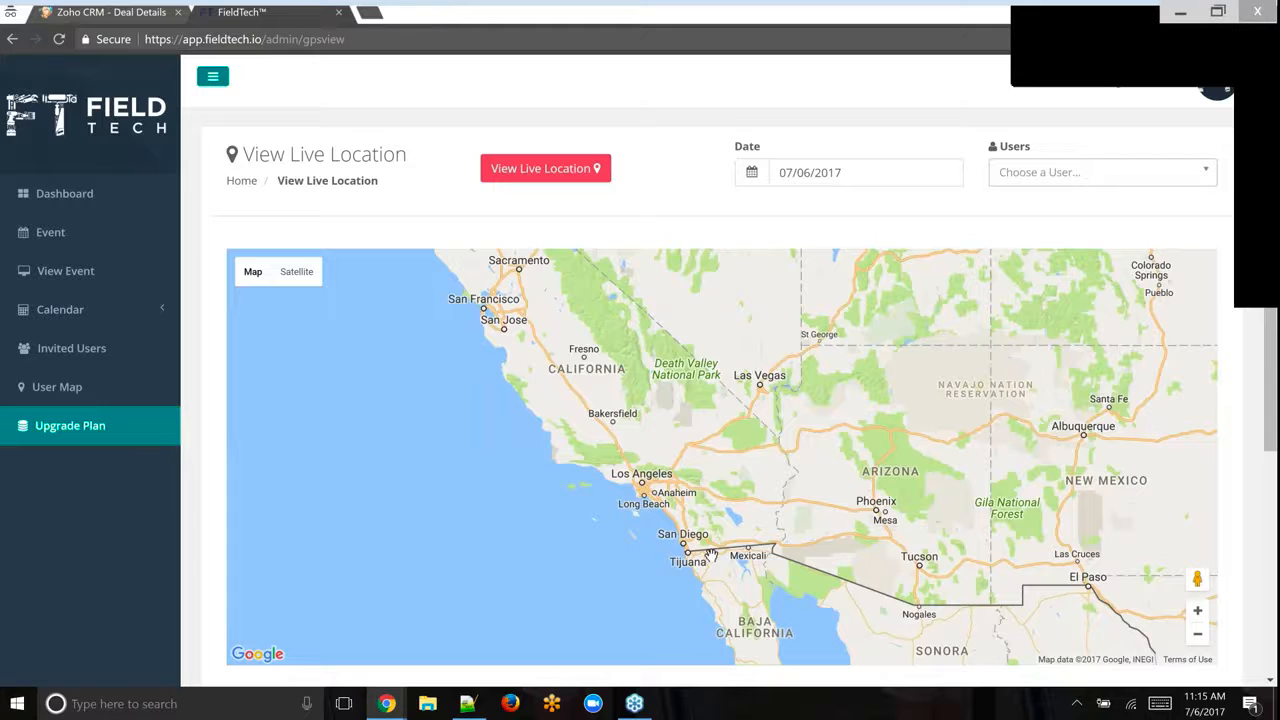
Open the Invited Users table listing five users with roles and authentication status
{"action": "left_click", "coordinate": [74, 347]}
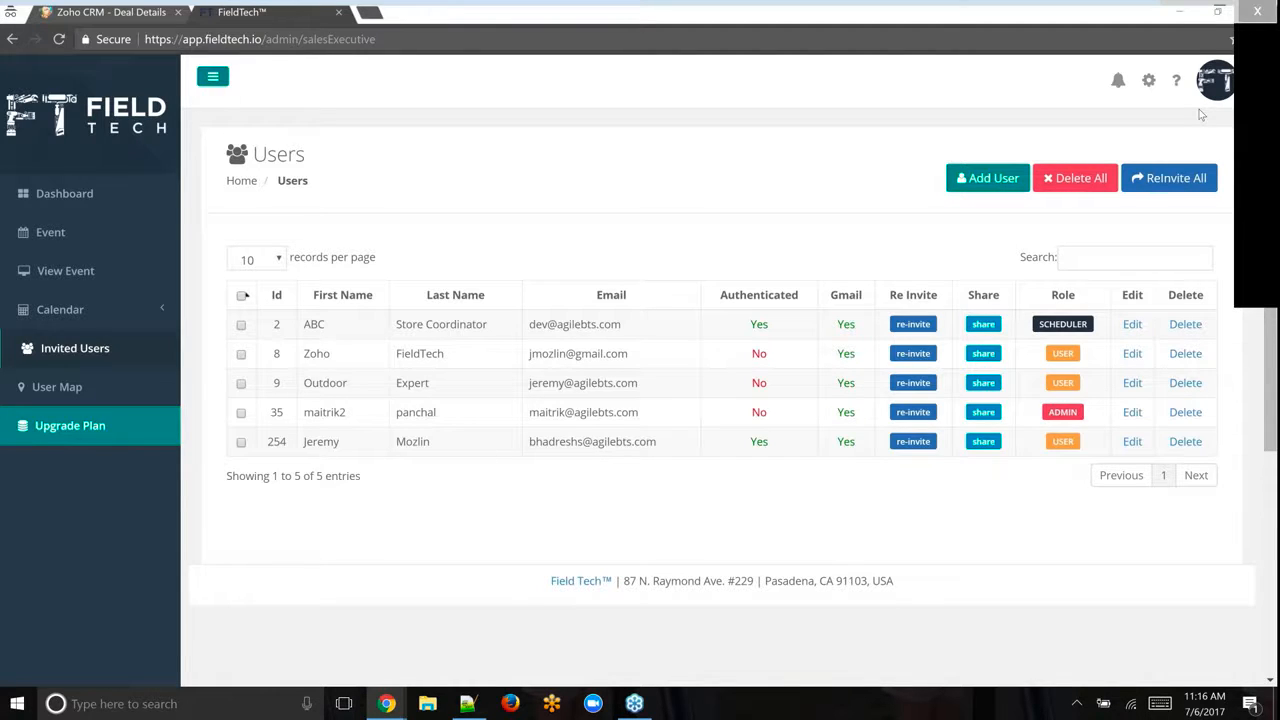
{"action": "mouse_move", "coordinate": [940, 229]}
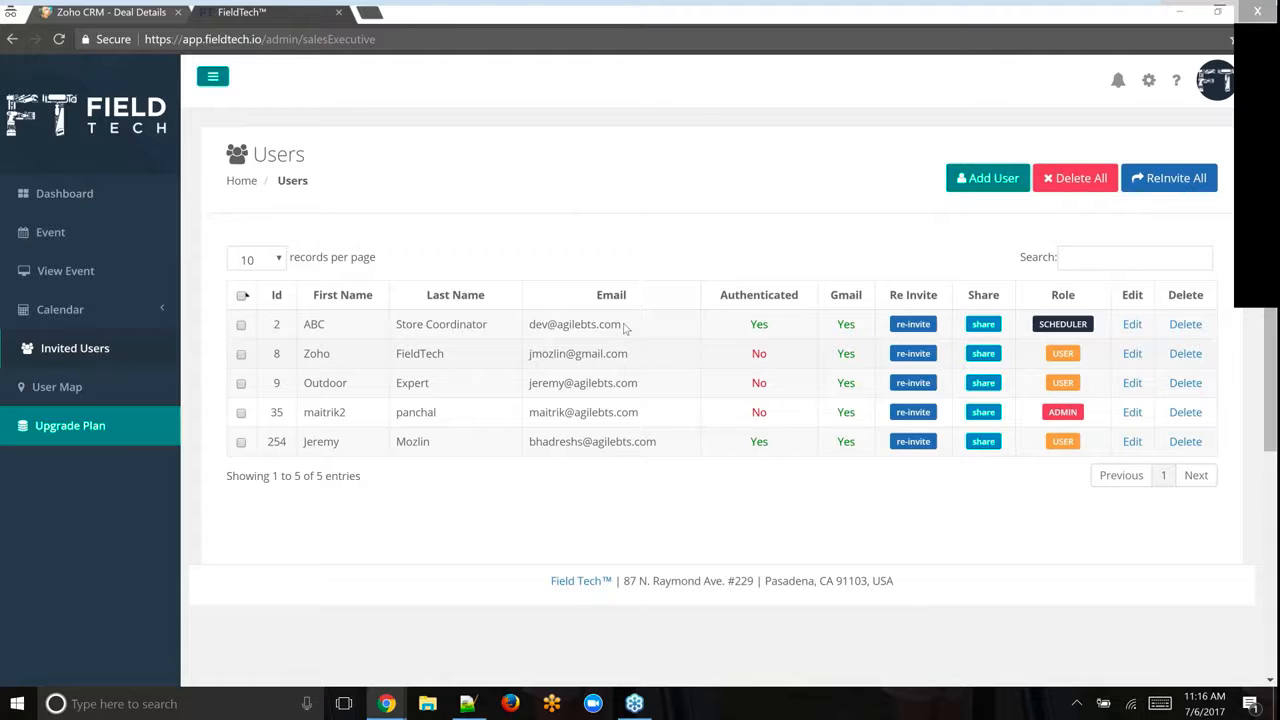
{"action": "mouse_move", "coordinate": [915, 112]}
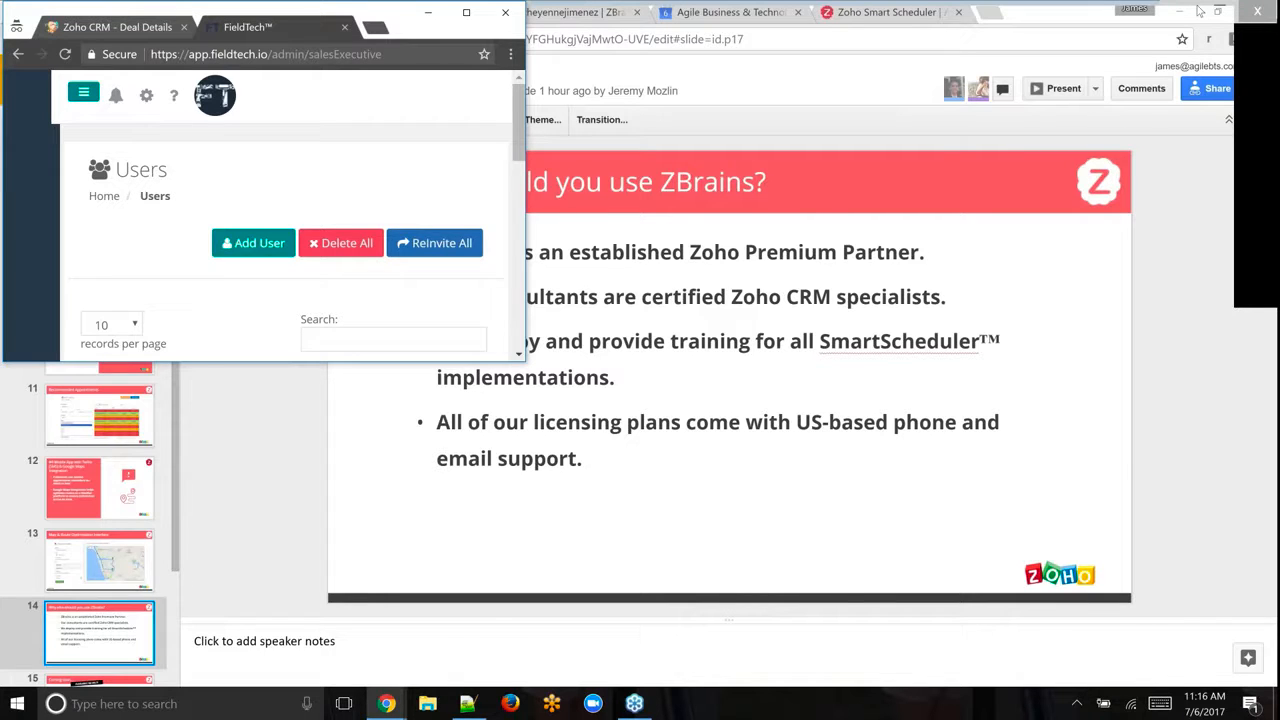
Present the deck full screen on slide 15, 'Coming soon…' about Q4 2017 features
{"action": "left_click", "coordinate": [1063, 88]}
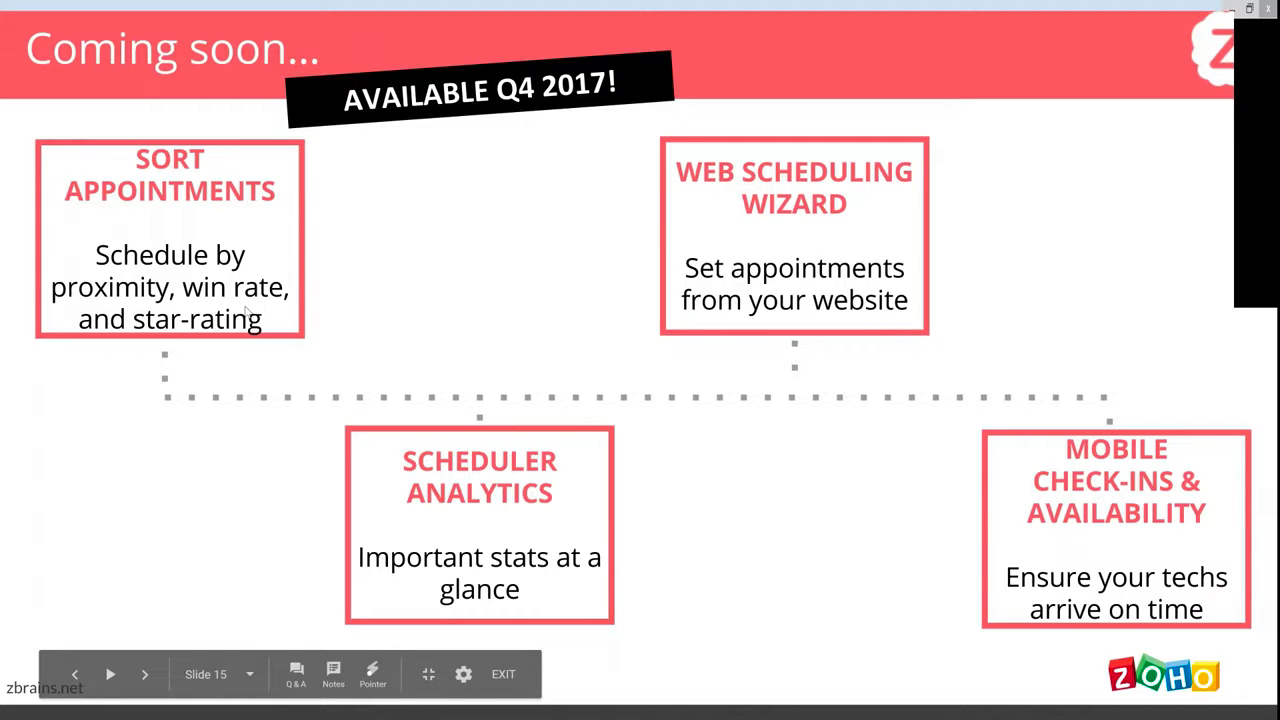
{"action": "mouse_move", "coordinate": [335, 333]}
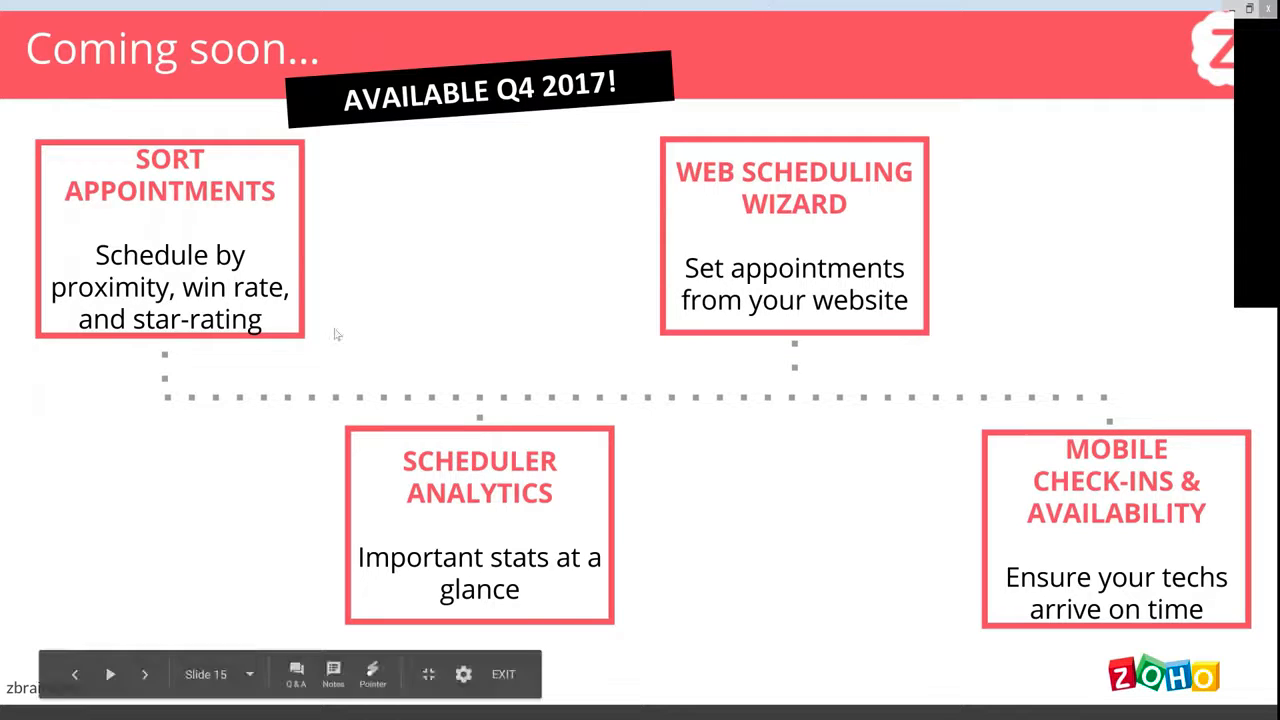
{"action": "mouse_move", "coordinate": [200, 343]}
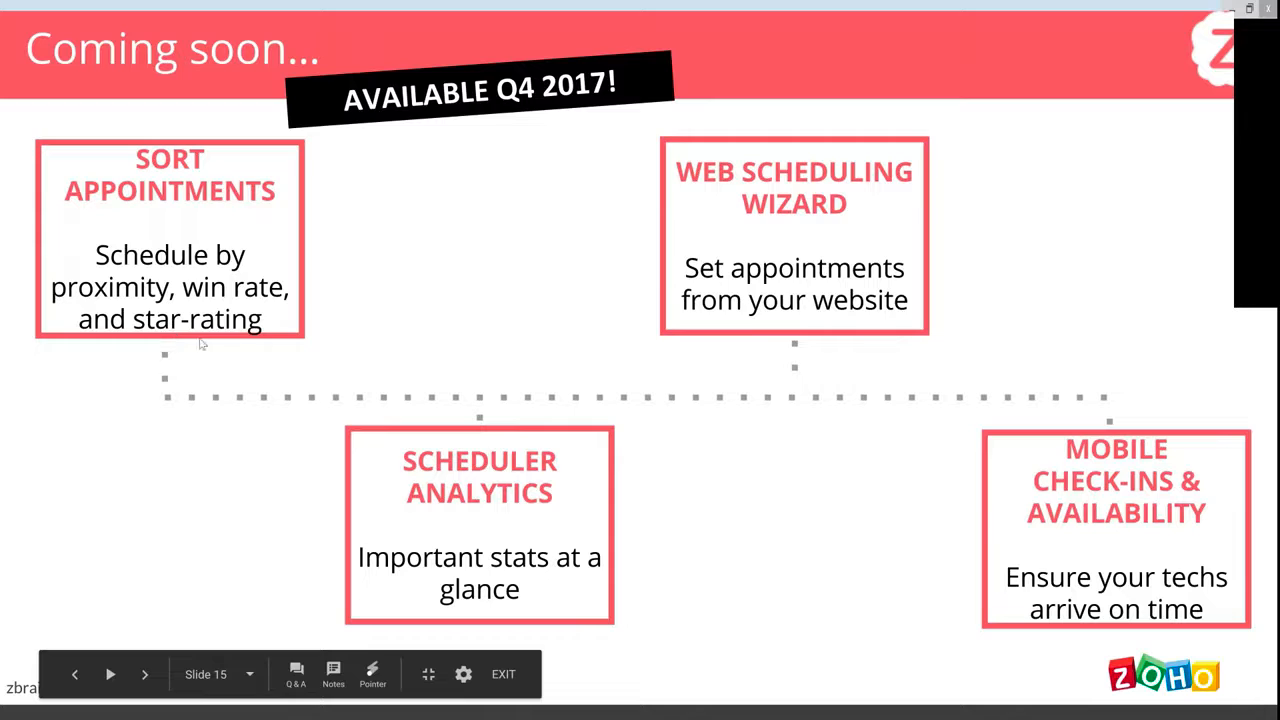
{"action": "mouse_move", "coordinate": [603, 524]}
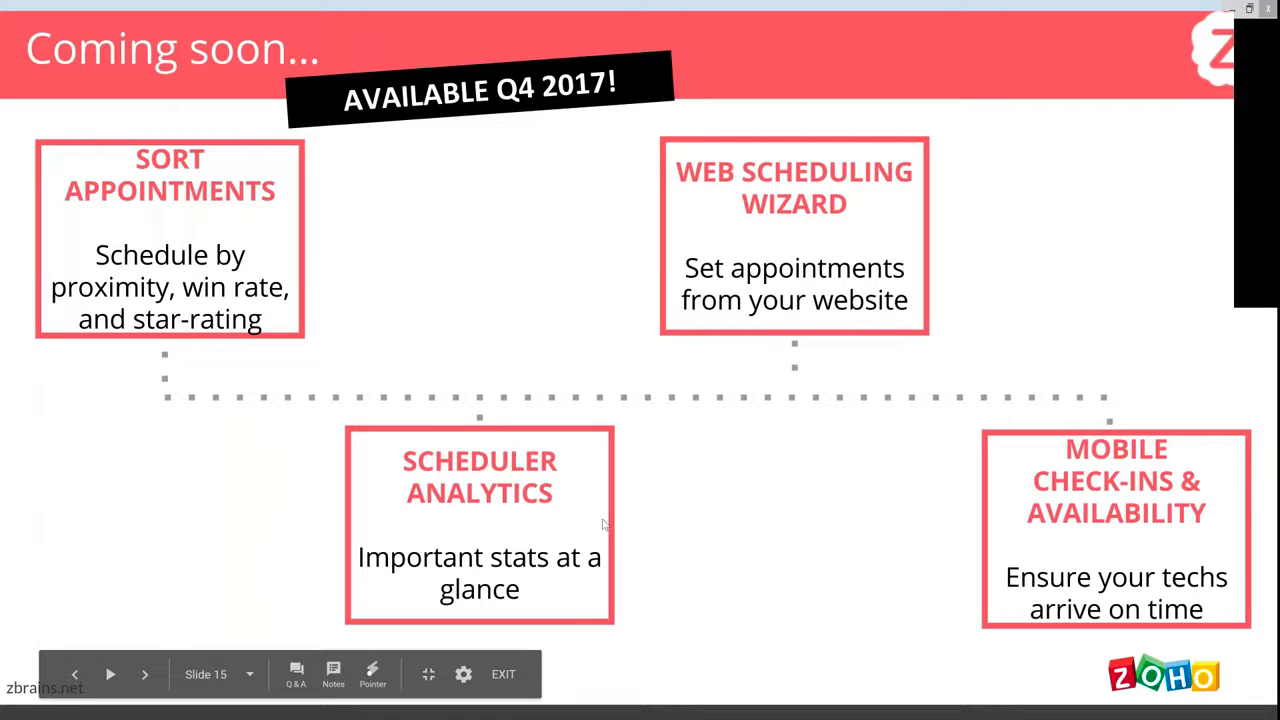
{"action": "mouse_move", "coordinate": [583, 528]}
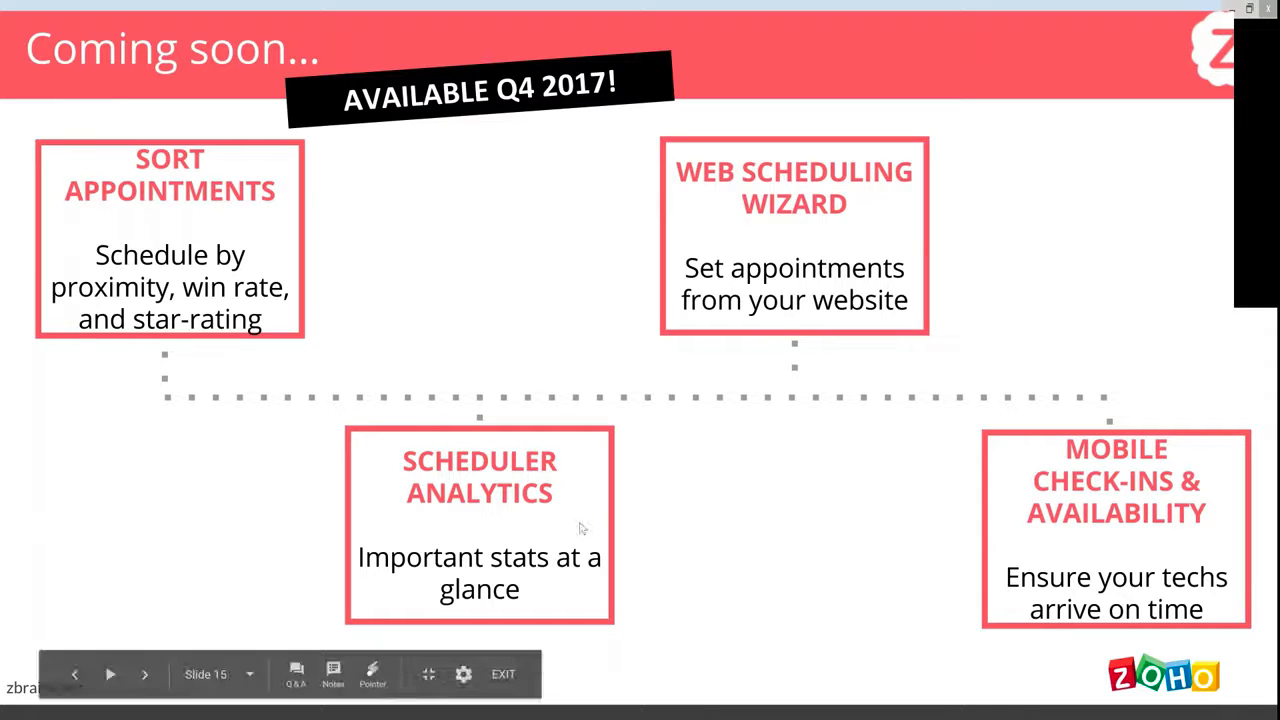
{"action": "mouse_move", "coordinate": [352, 530]}
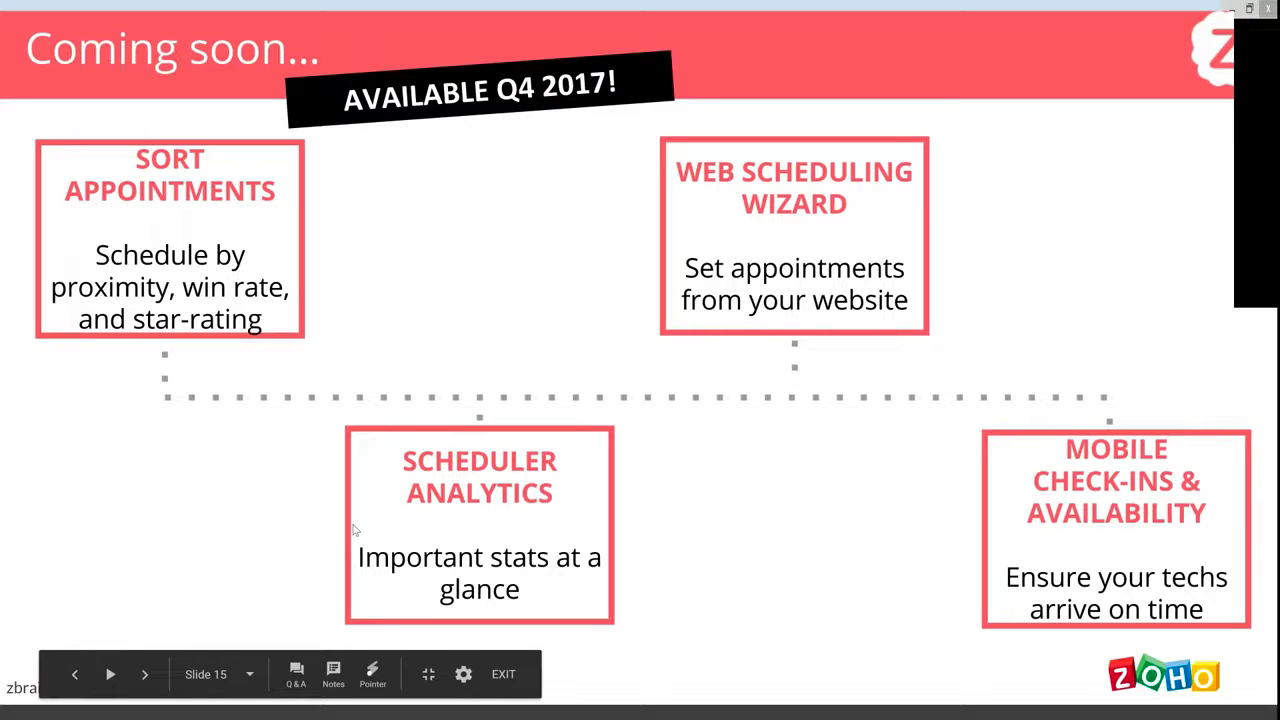
Advance past the thank-you slide to slide 18, Contact Us
{"action": "left_click", "coordinate": [145, 674]}
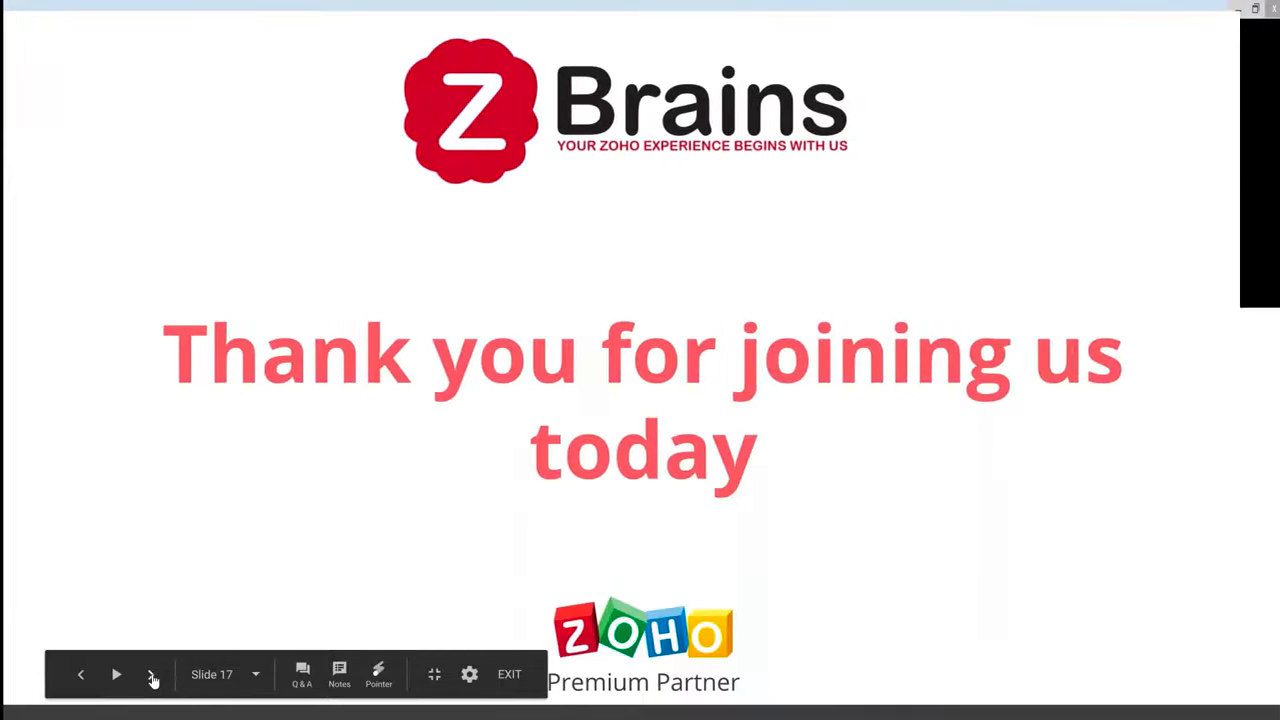
{"action": "left_click", "coordinate": [152, 674]}
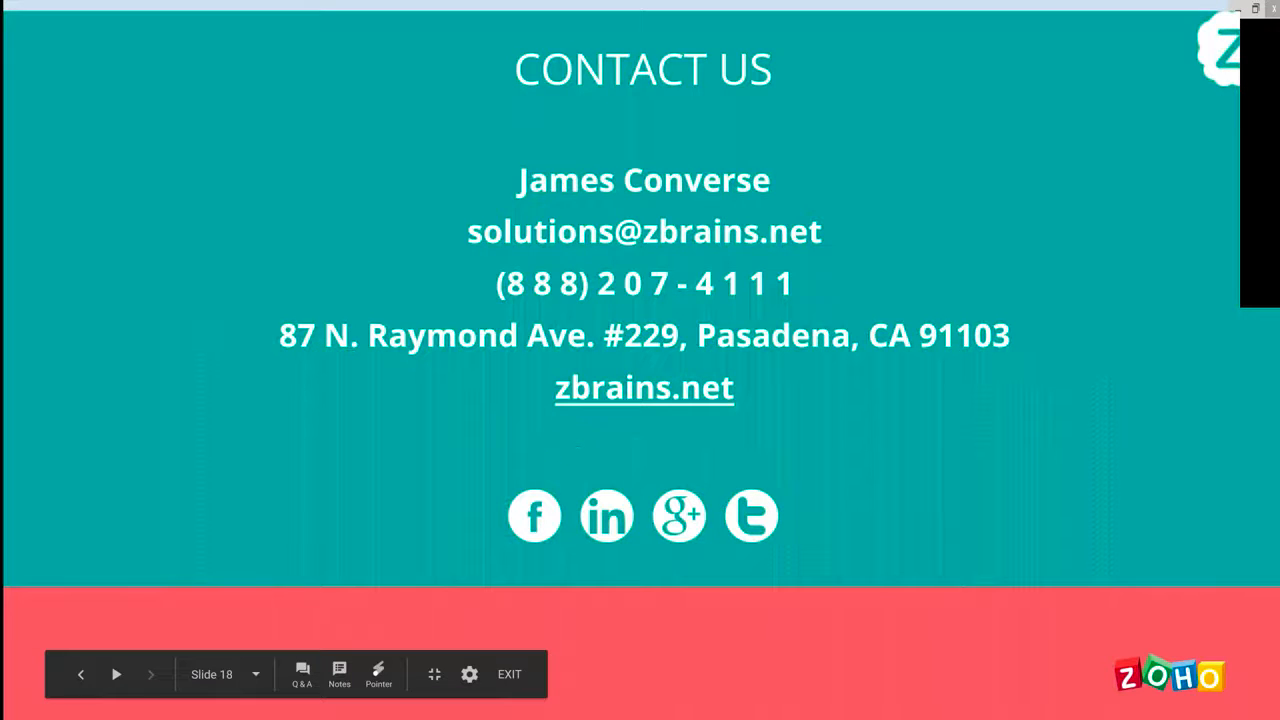